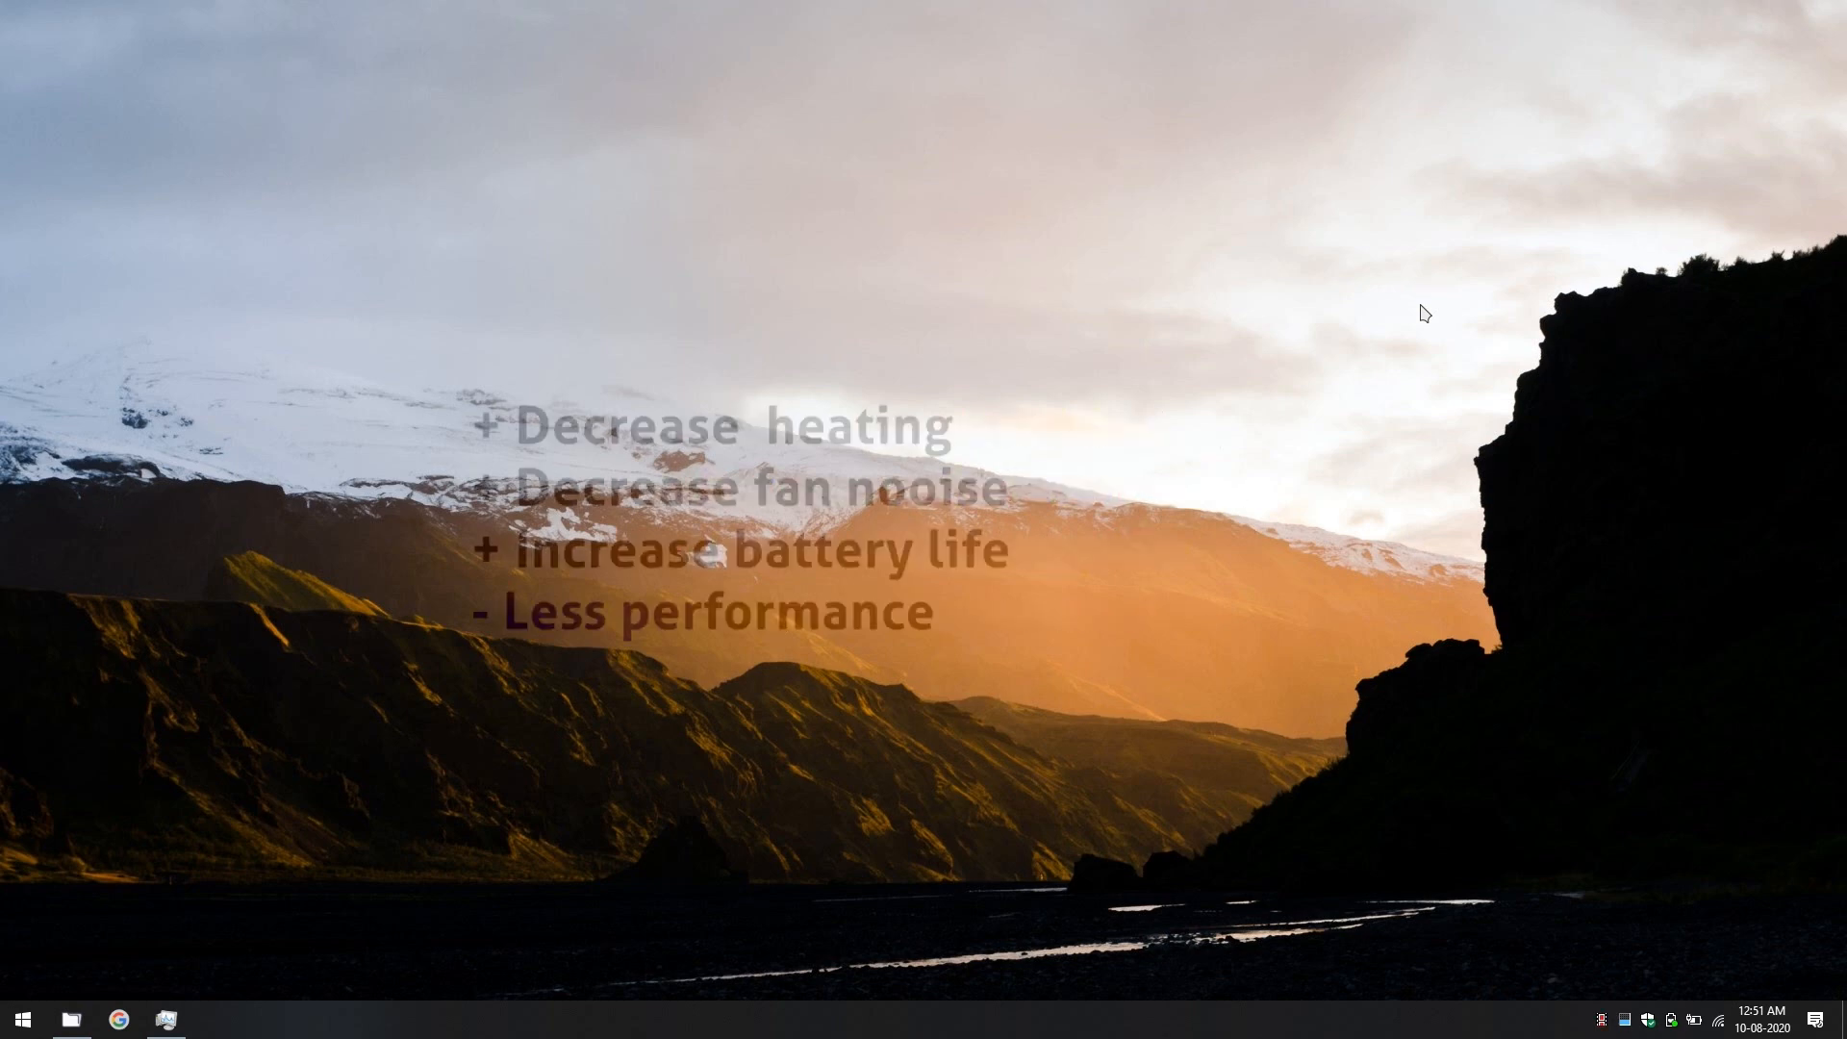
Bring up Task Manager's live CPU speed readout and move it out of the way
{"action": "left_click", "coordinate": [166, 1020]}
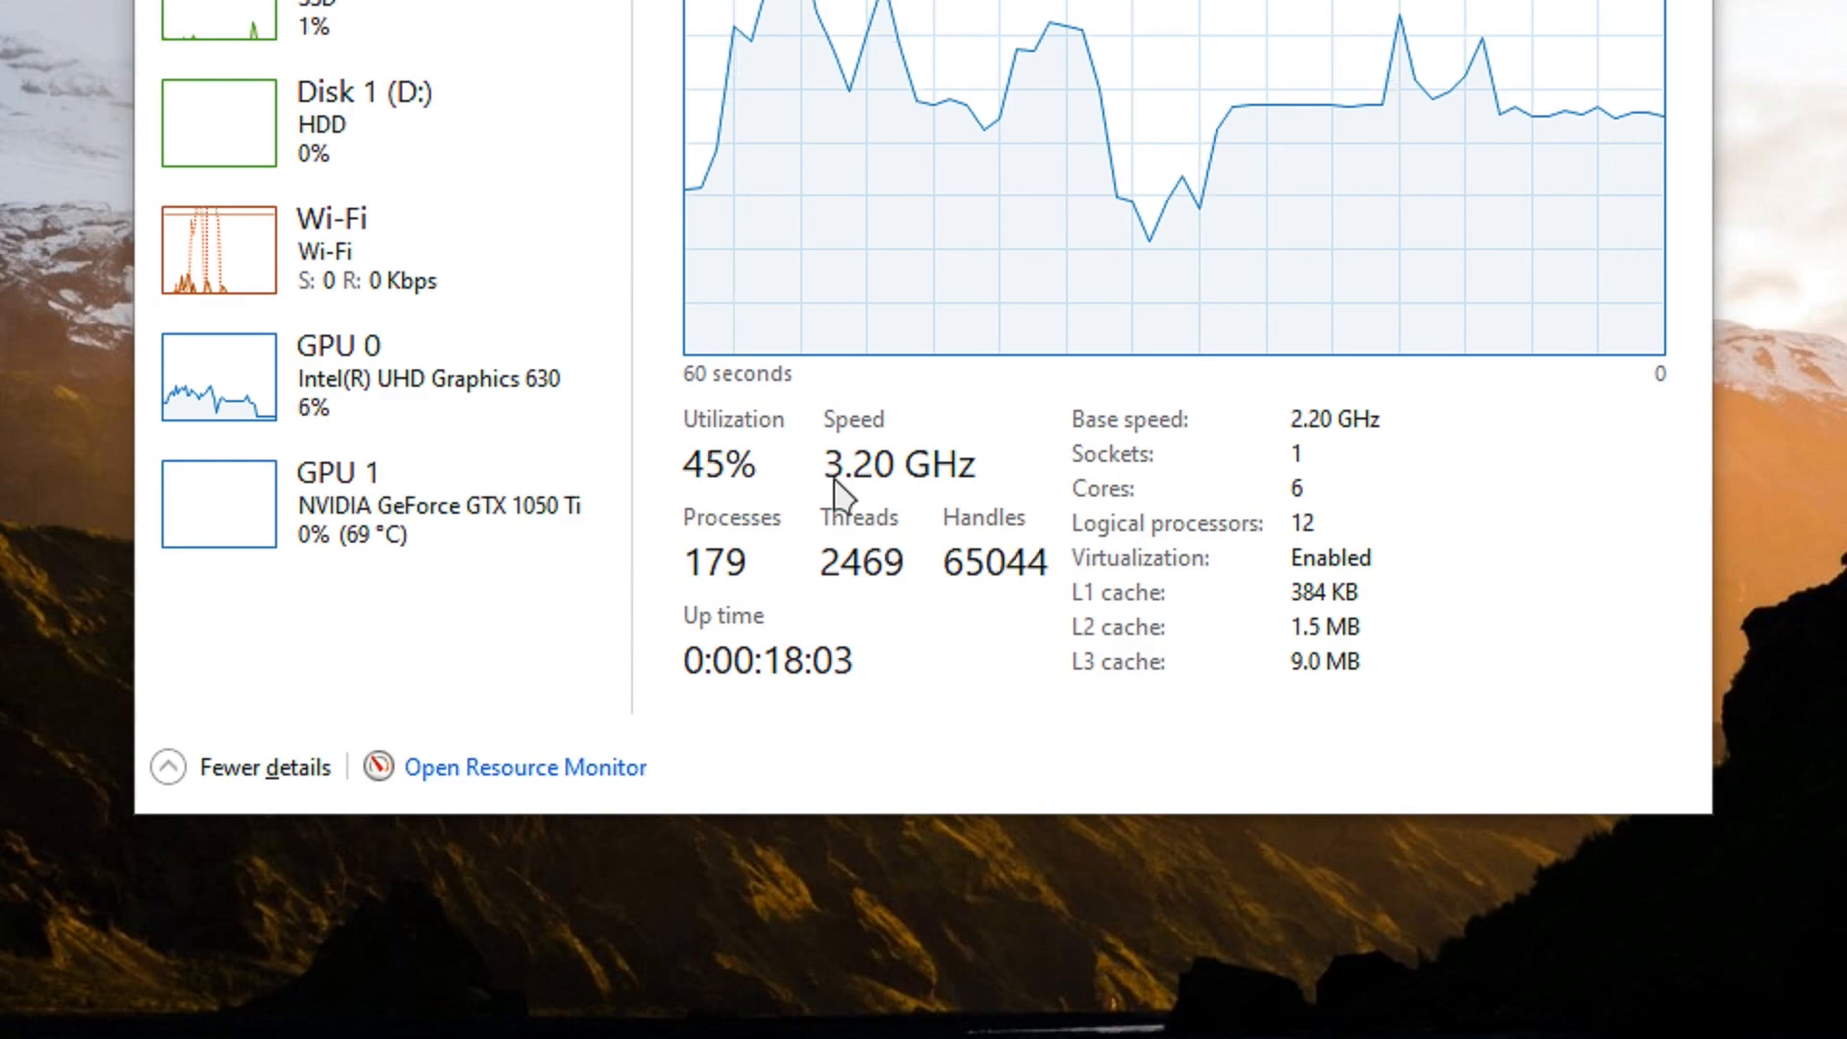
{"action": "left_click", "coordinate": [1274, 156]}
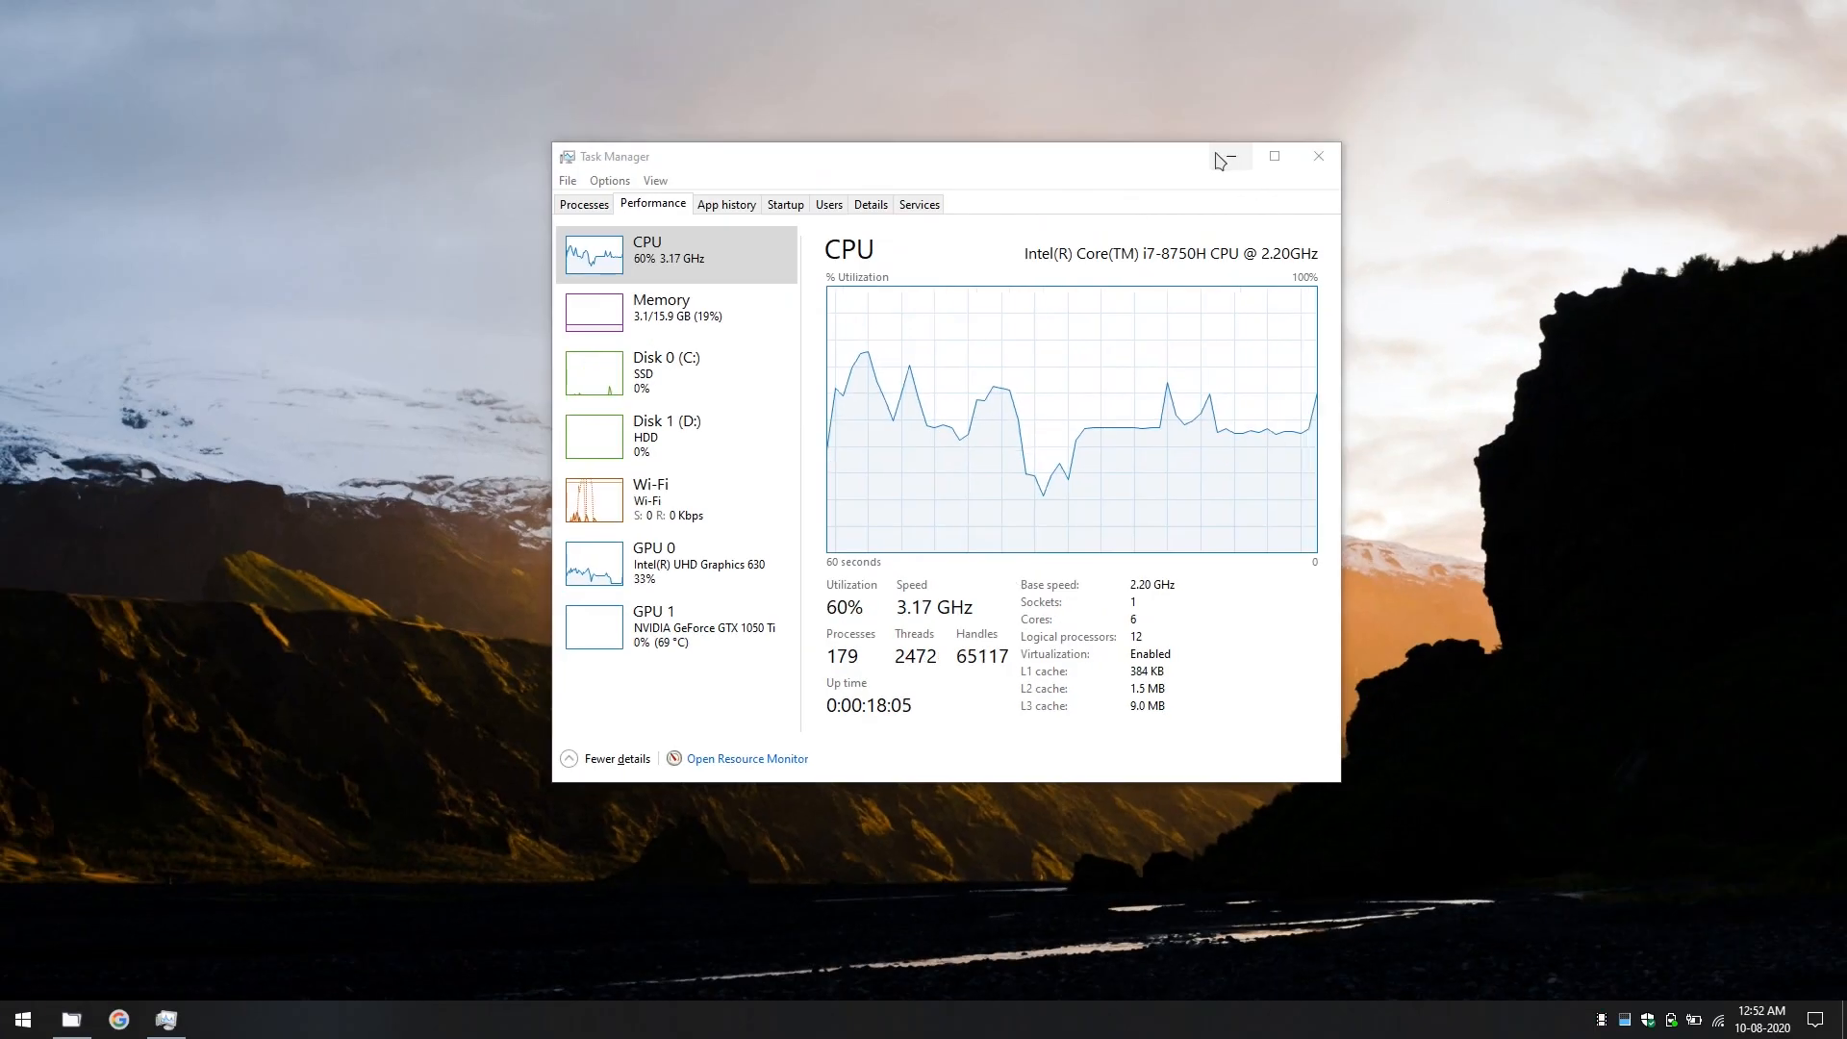
{"action": "left_click", "coordinate": [1315, 156]}
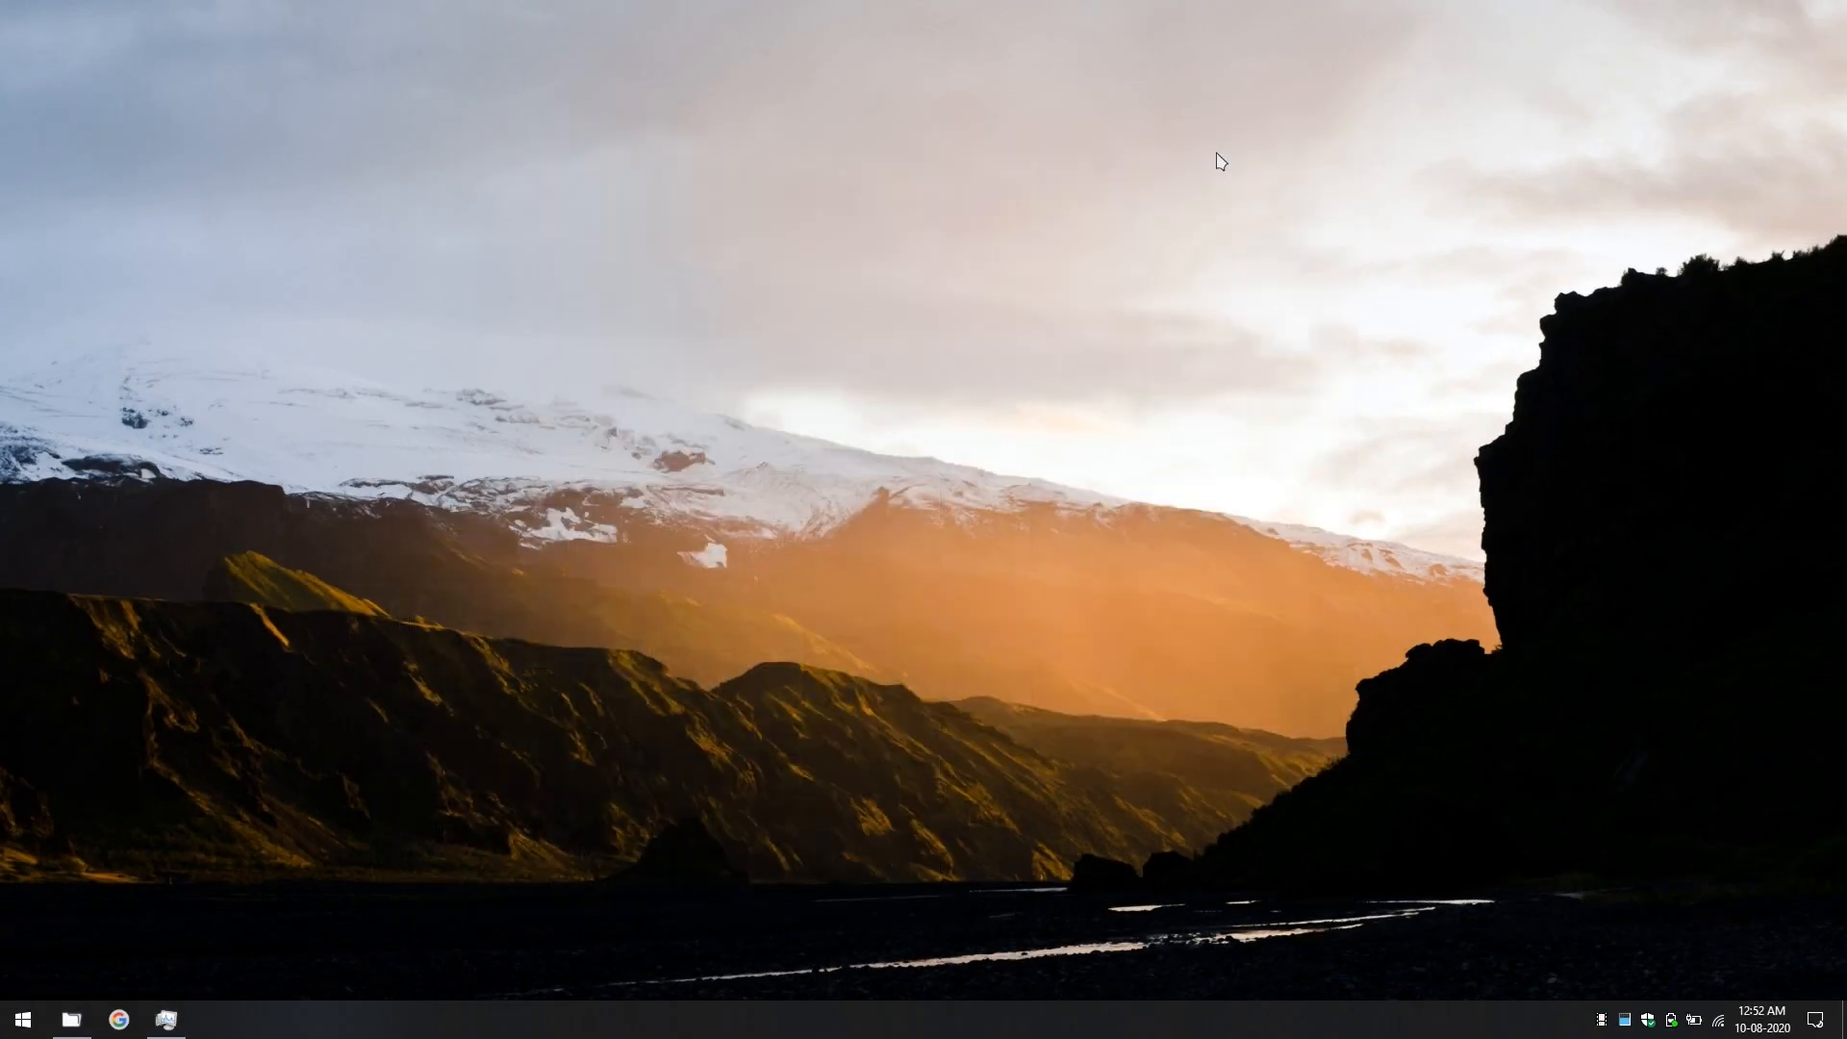
Create a Power saver–based plan named 'Low' from the Start 'power' search and minimize the window
{"action": "left_click", "coordinate": [21, 1019]}
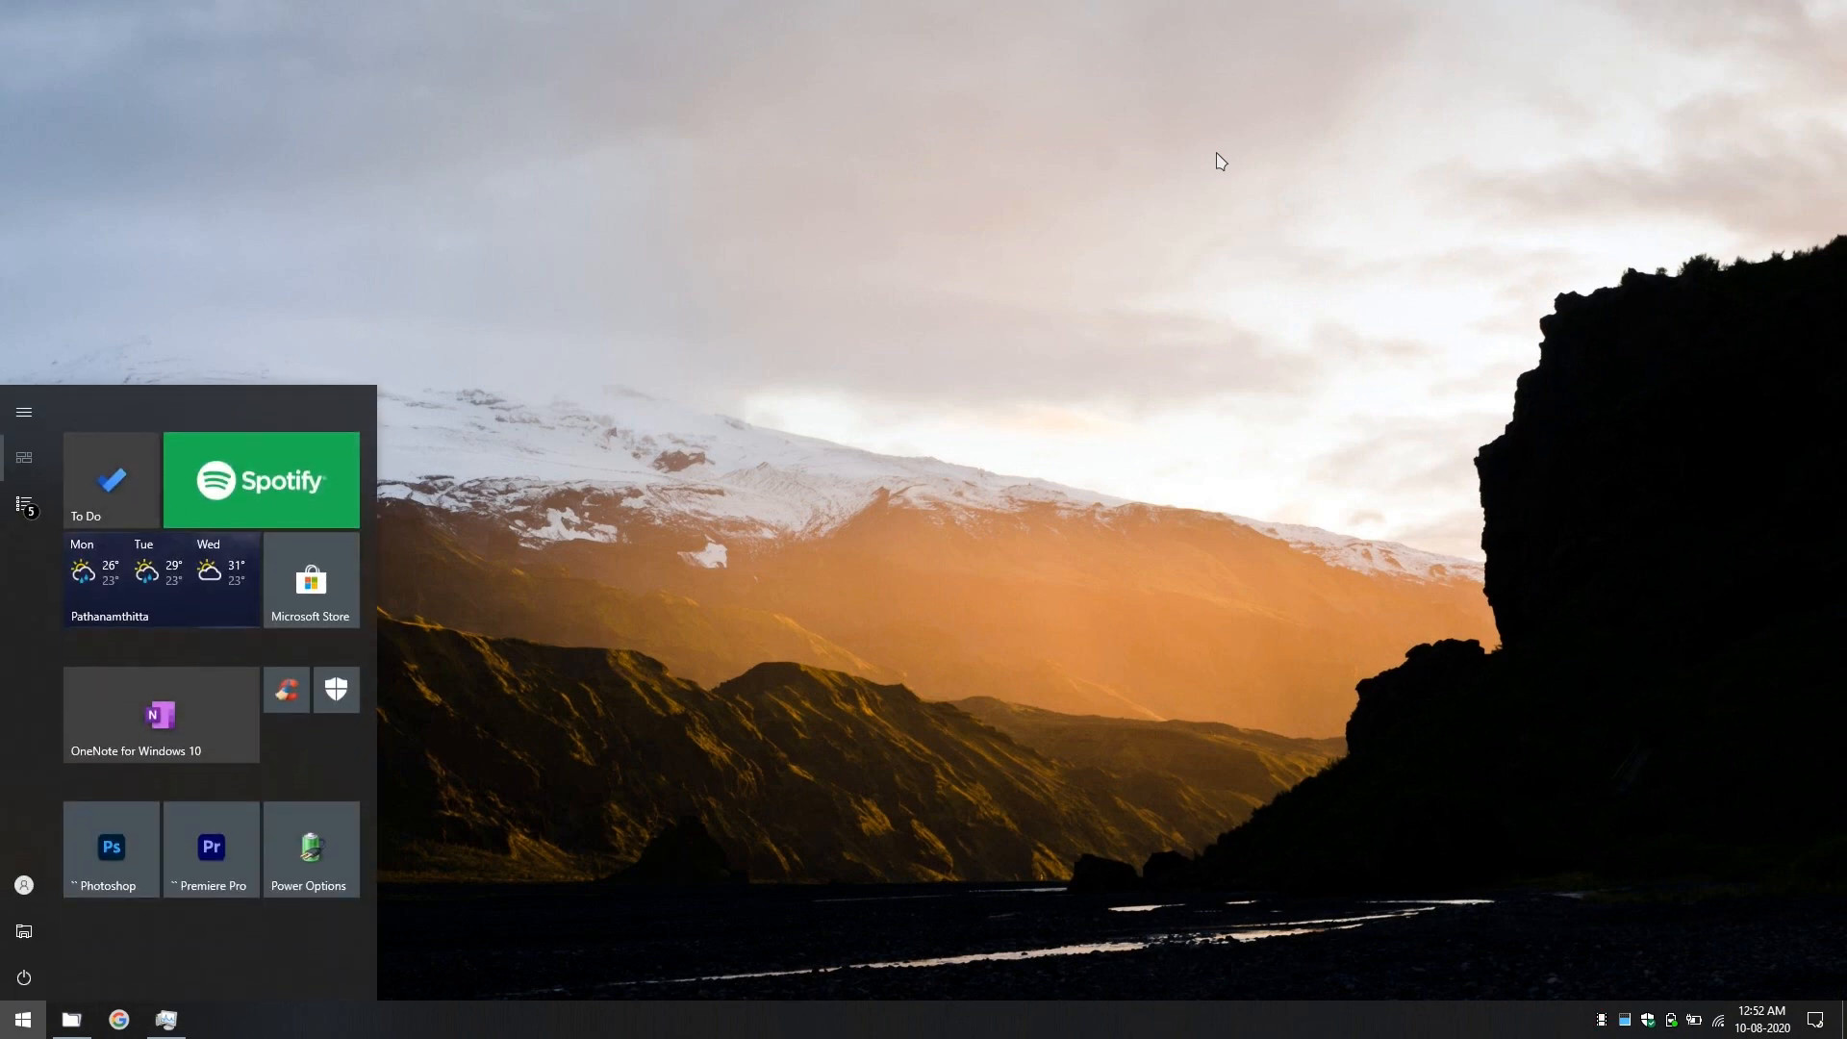
{"action": "type", "text": "power"}
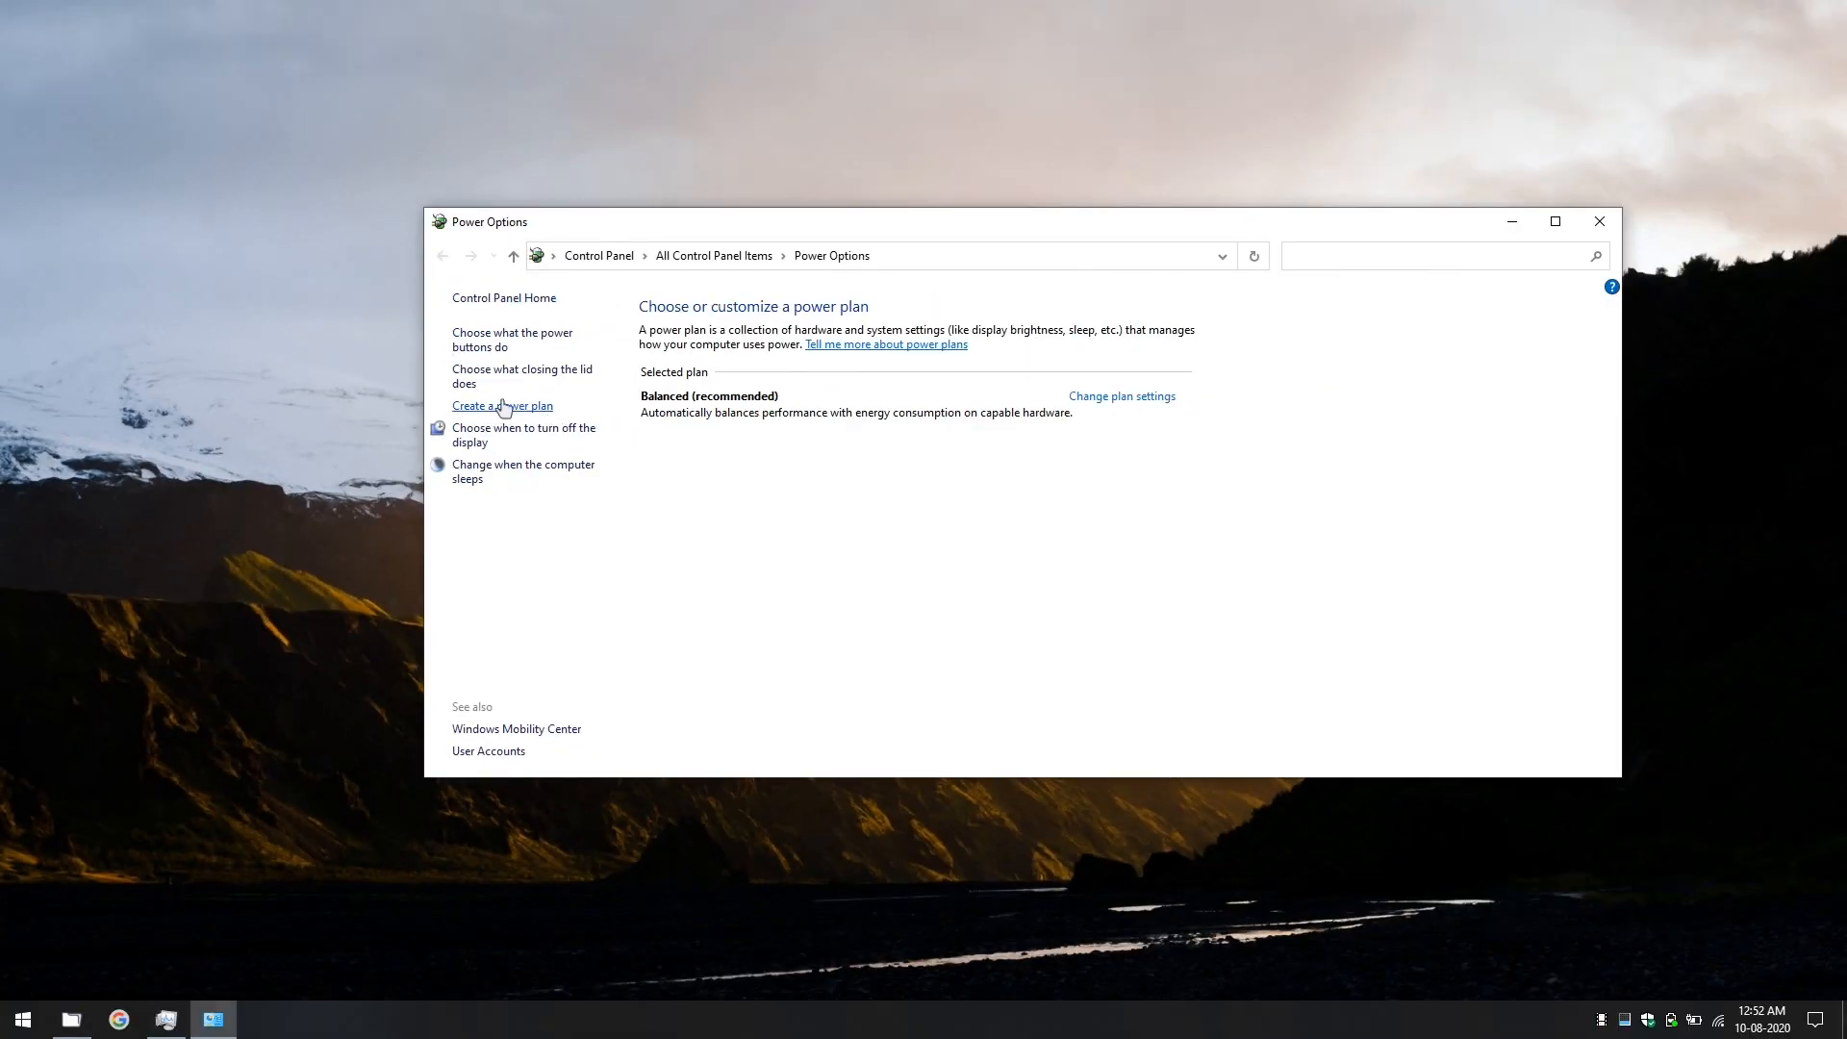
{"action": "left_click", "coordinate": [500, 406]}
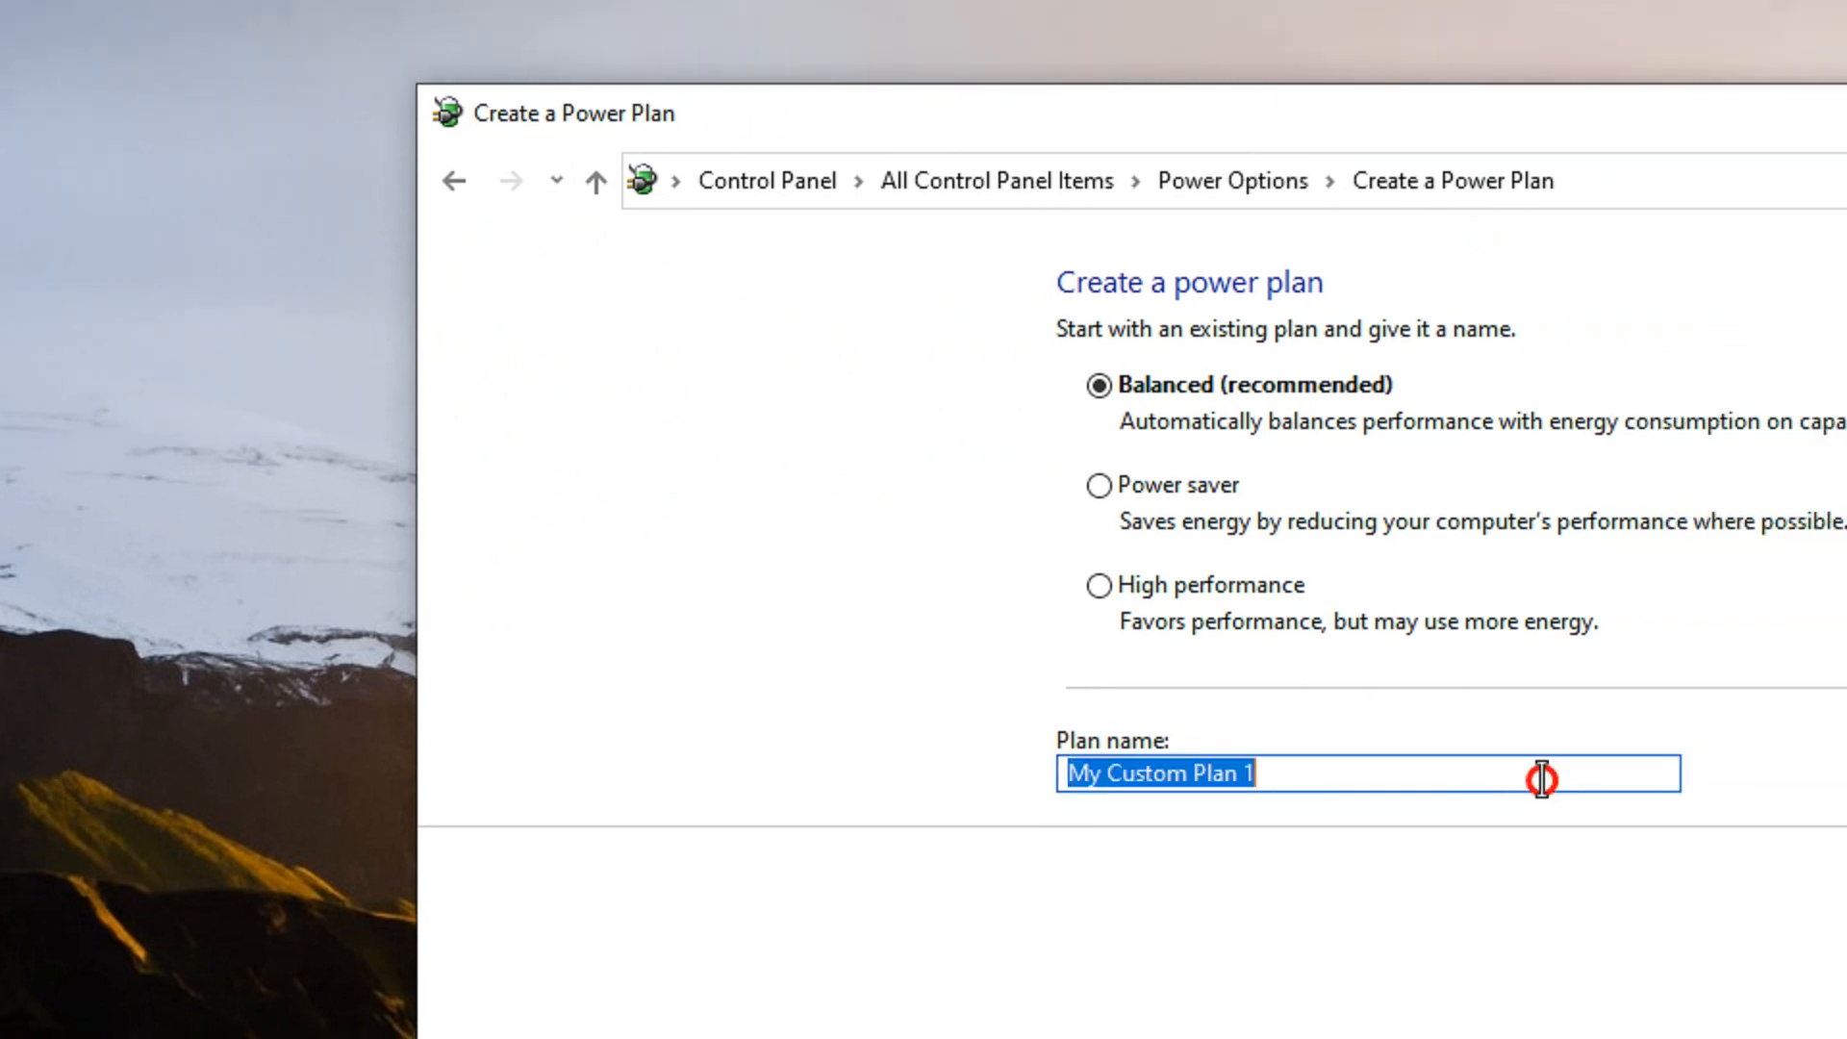
{"action": "type", "text": "Low"}
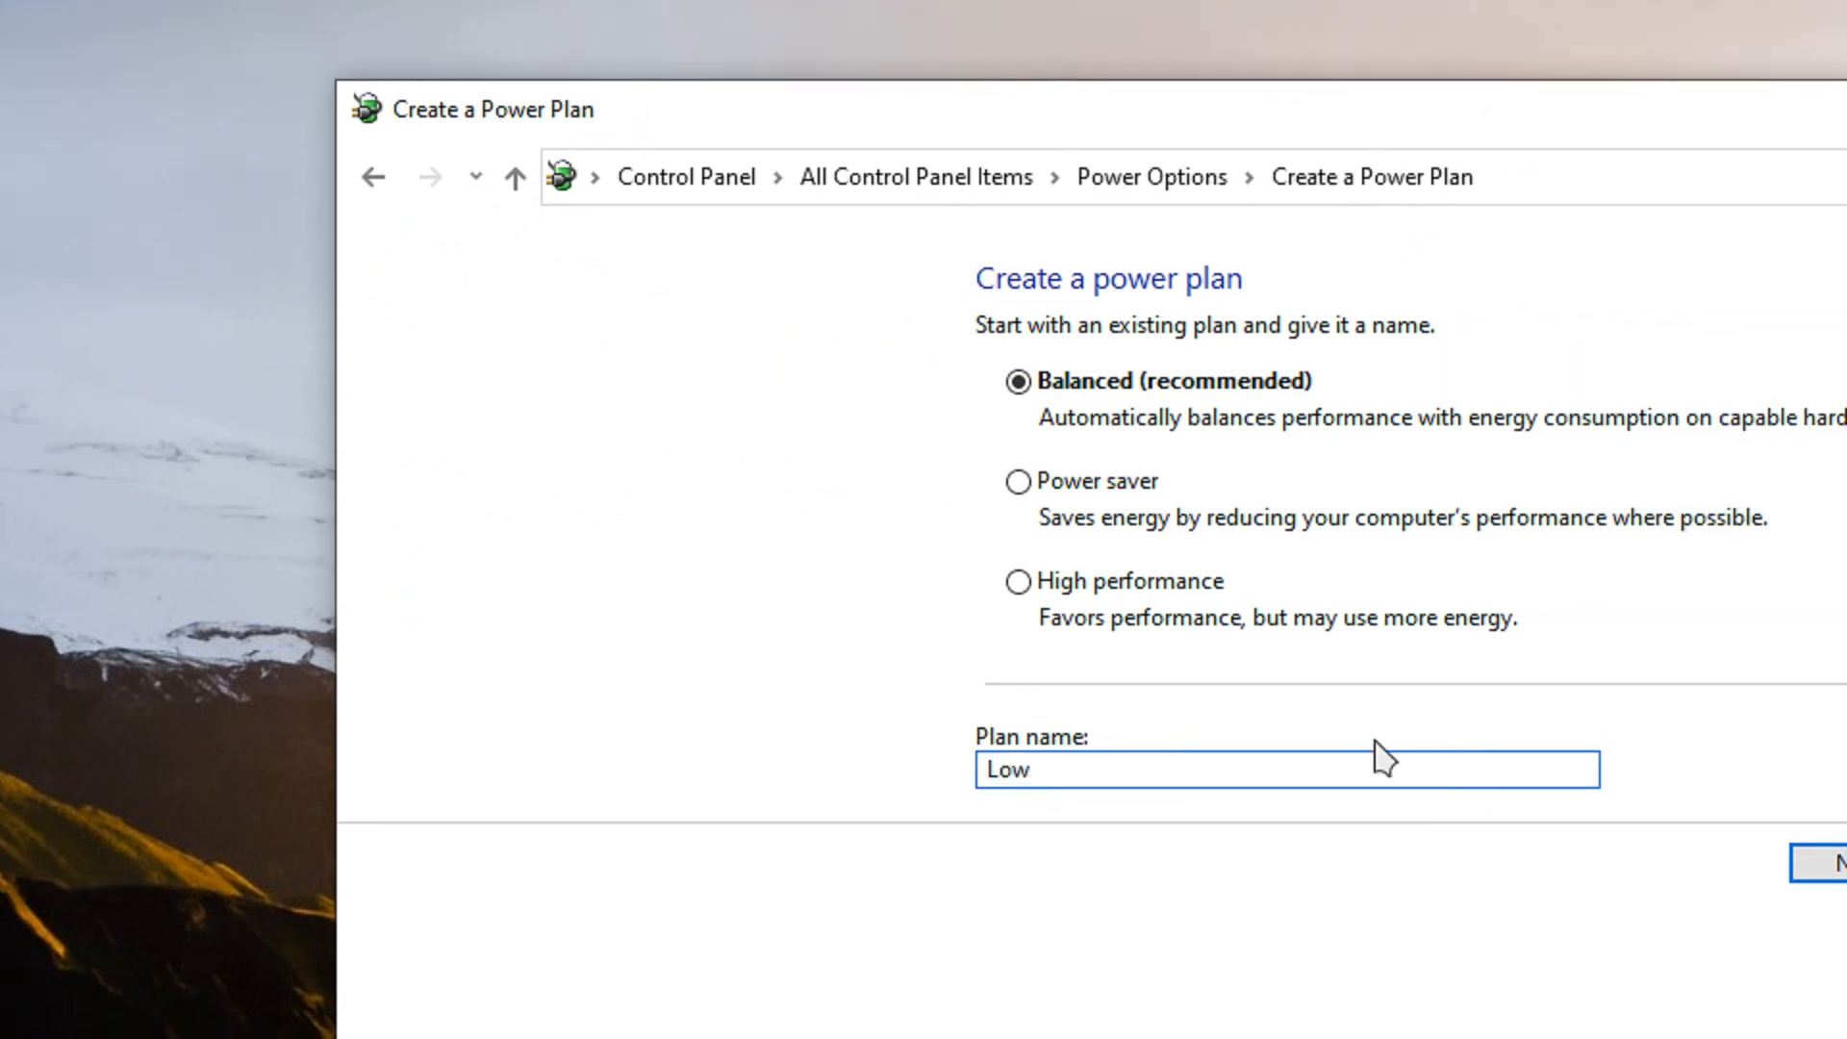
{"action": "left_click", "coordinate": [1018, 481]}
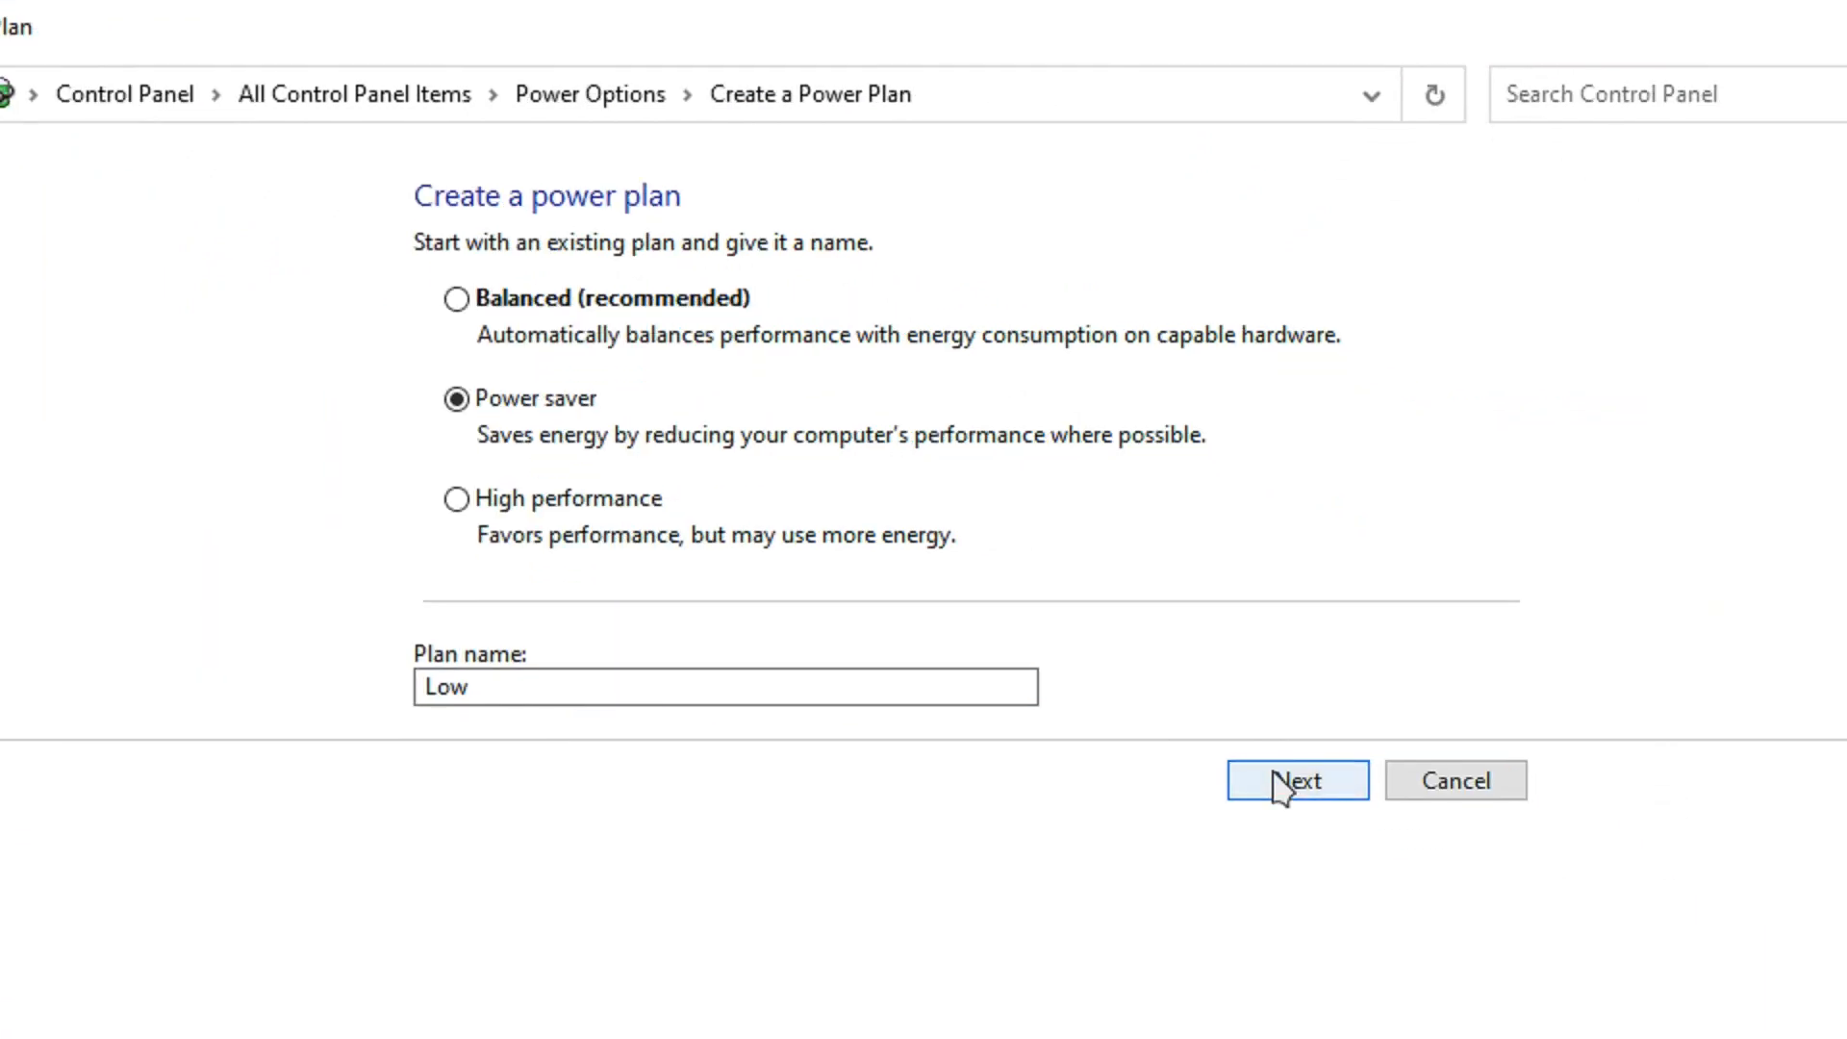
{"action": "left_click", "coordinate": [1295, 779]}
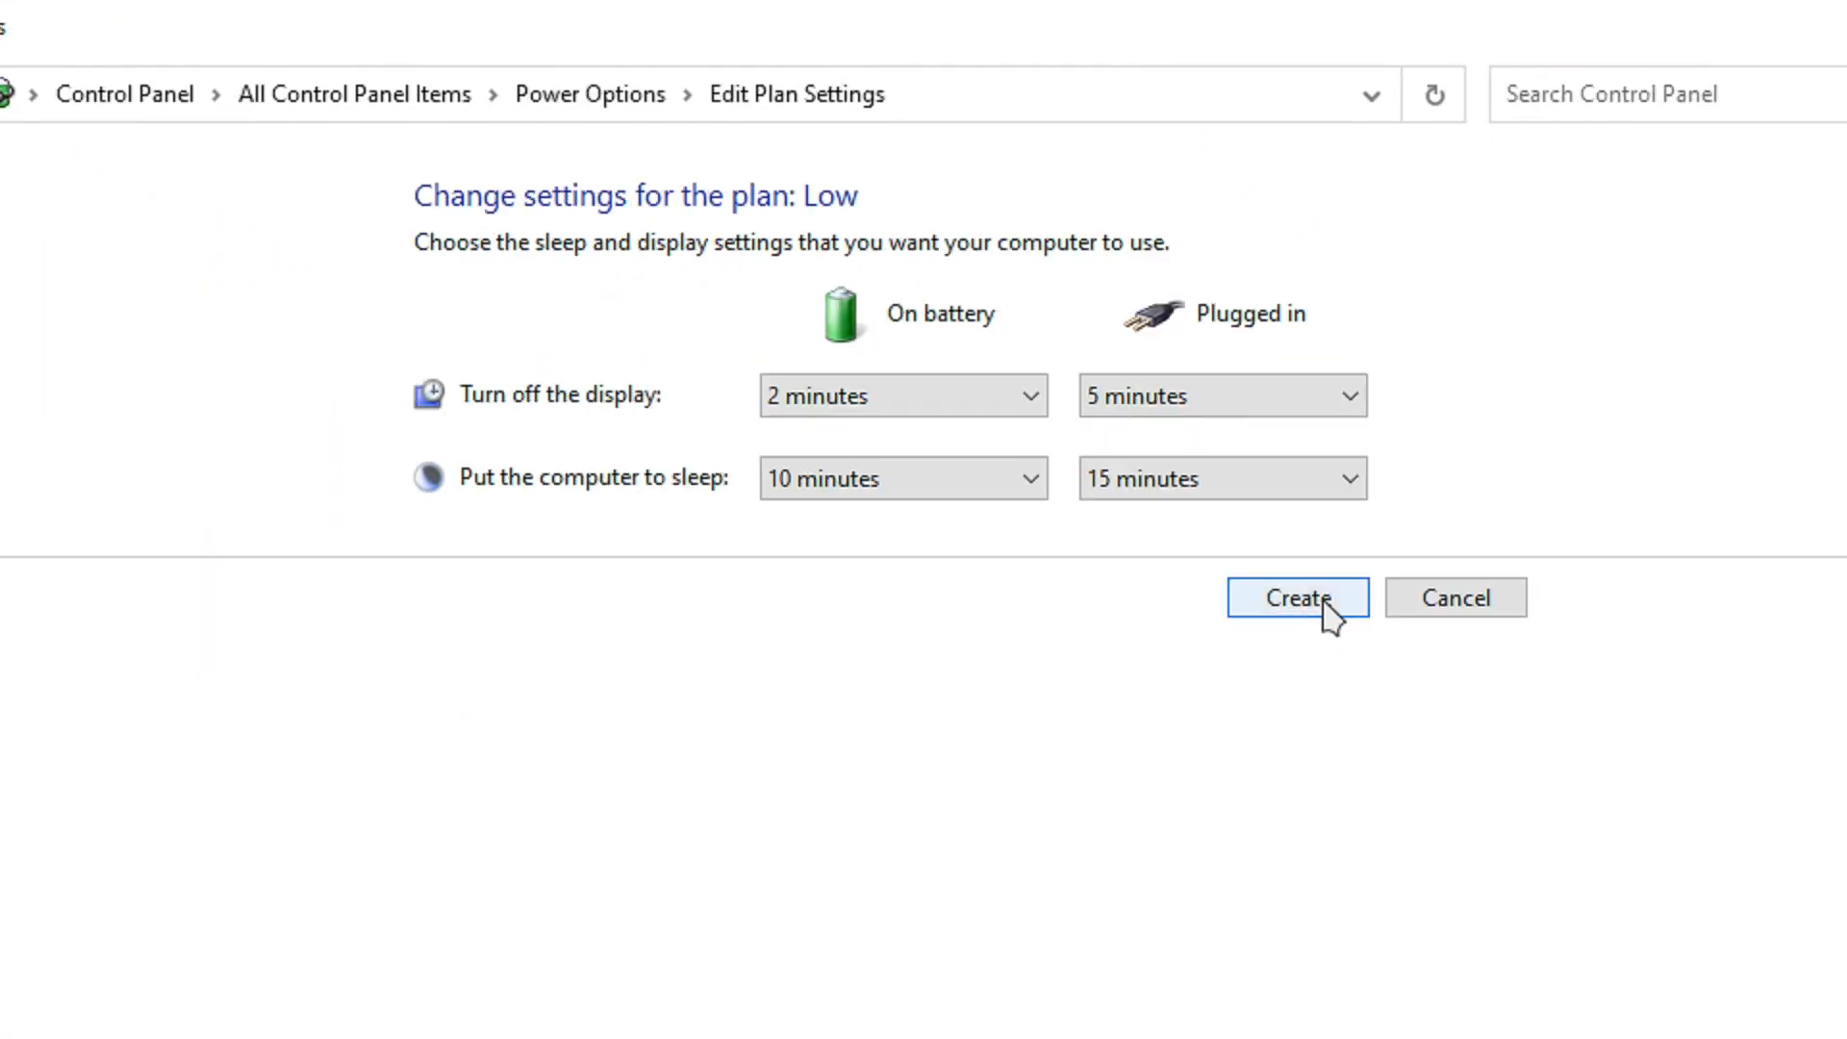
{"action": "left_click", "coordinate": [1294, 597]}
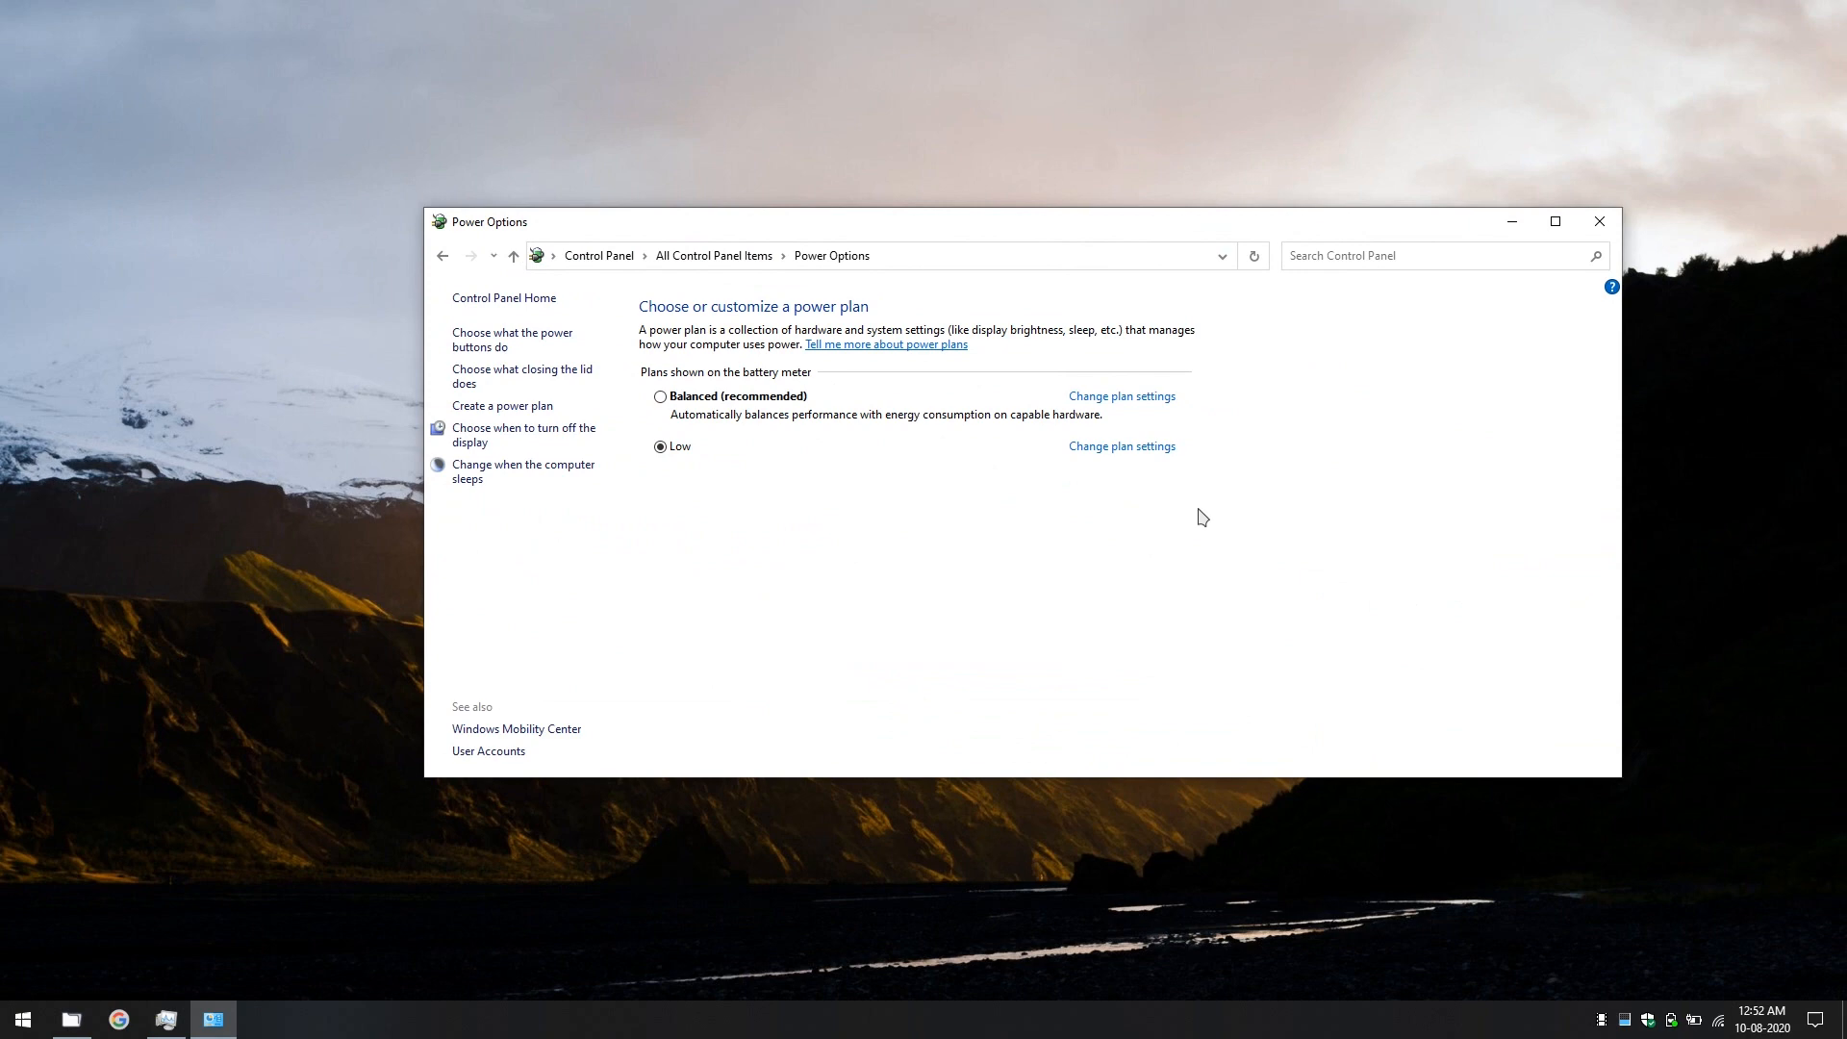
{"action": "left_click", "coordinate": [1599, 221]}
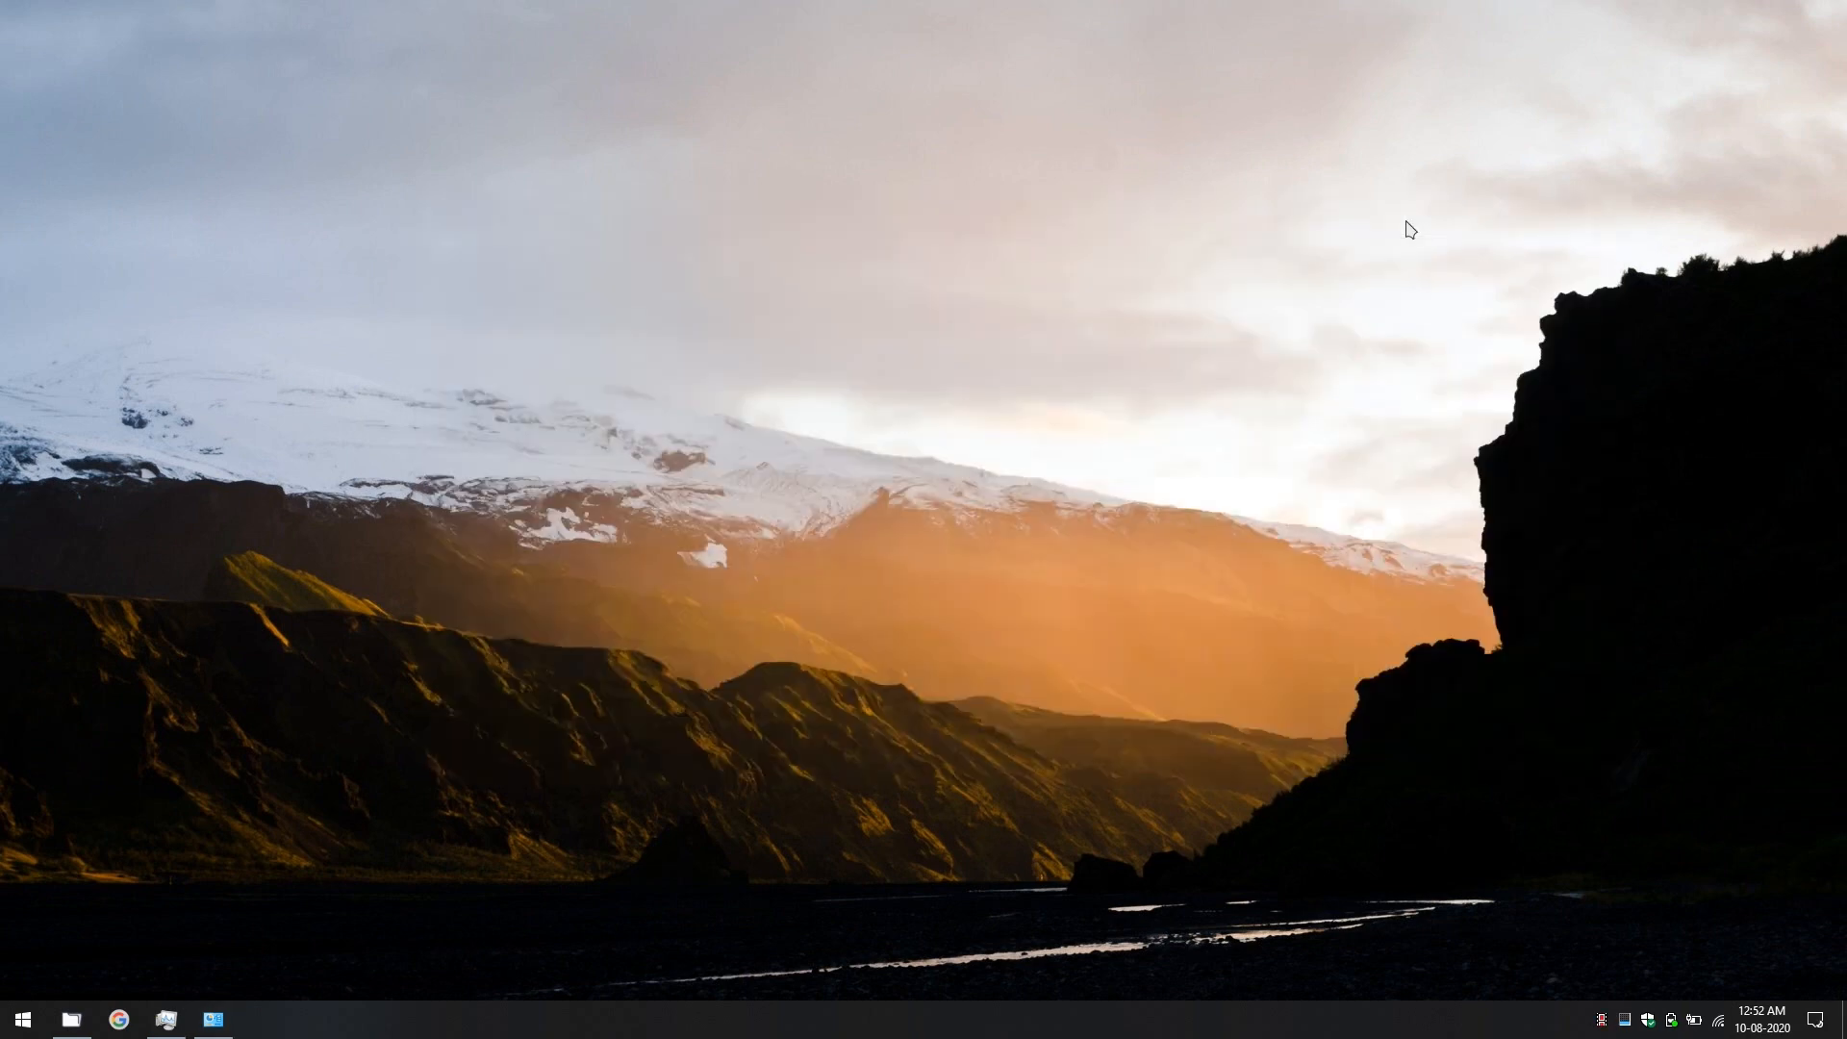
{"action": "left_click", "coordinate": [166, 1020]}
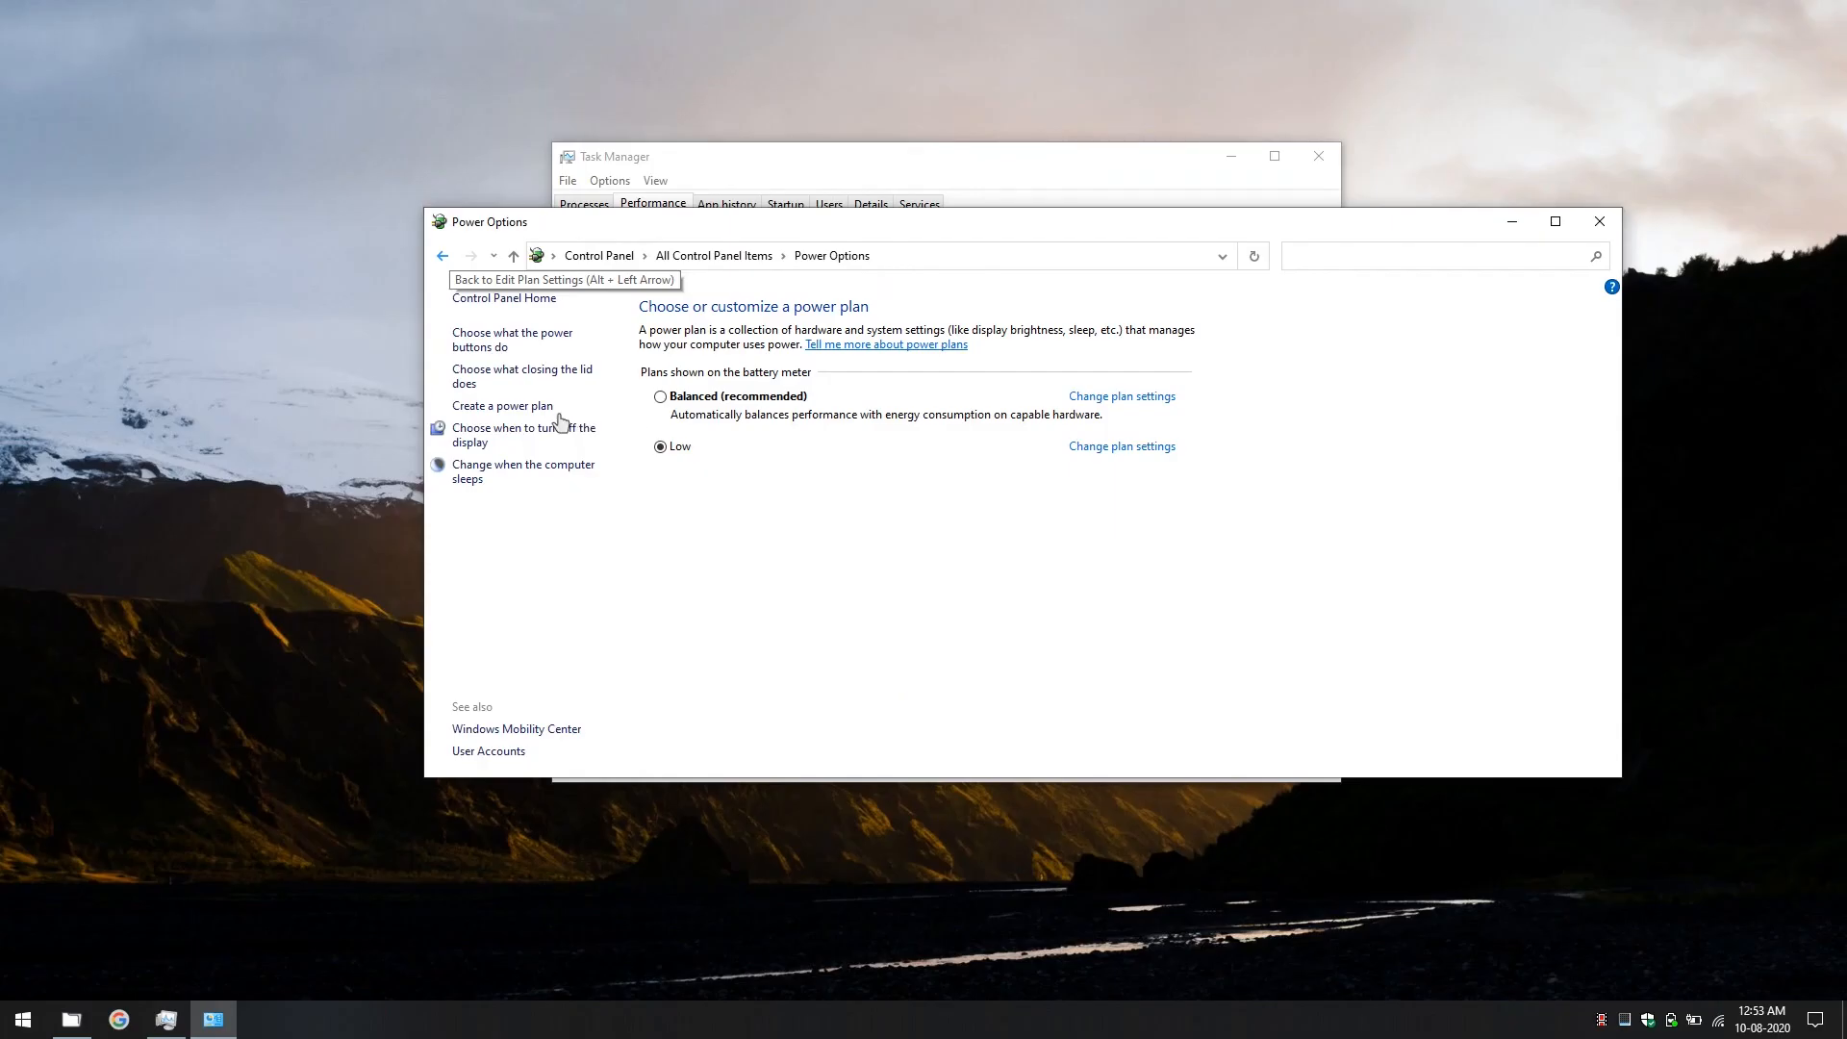
{"action": "mouse_move", "coordinate": [502, 406]}
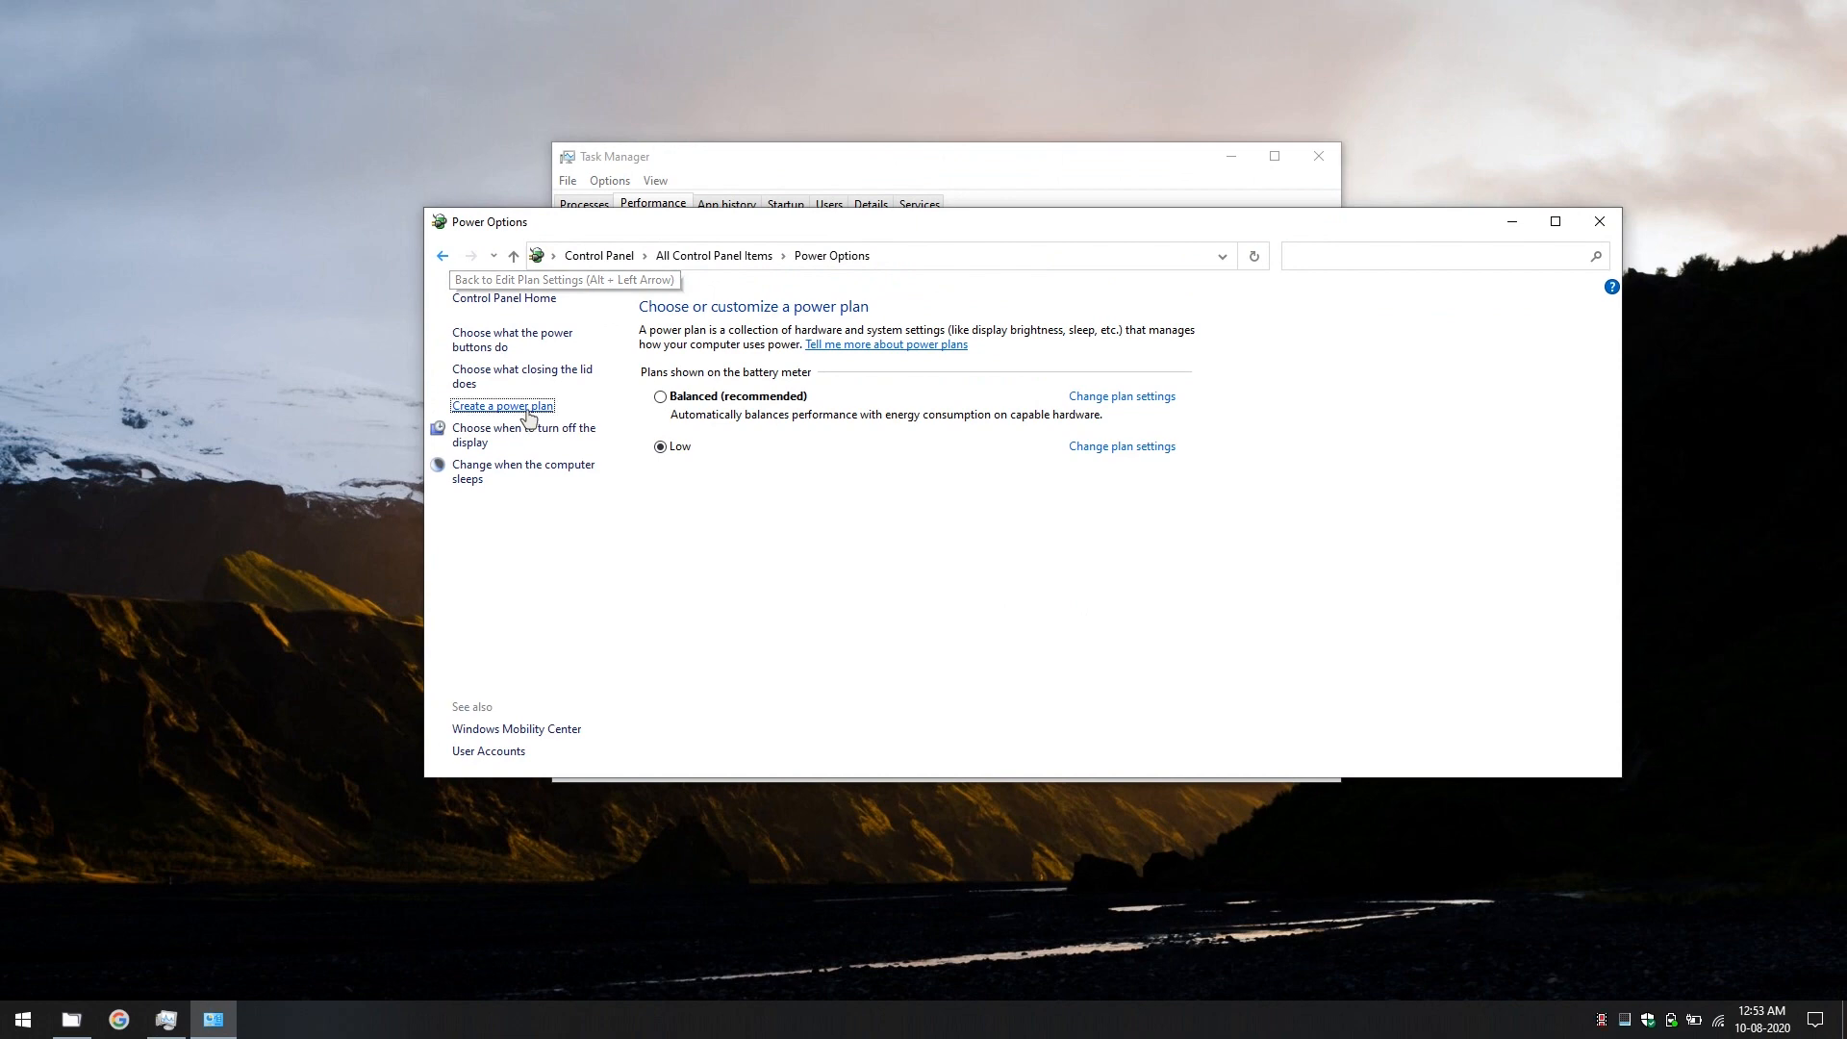
Create a High performance–based plan named 'high' and make it active
{"action": "left_click", "coordinate": [502, 406]}
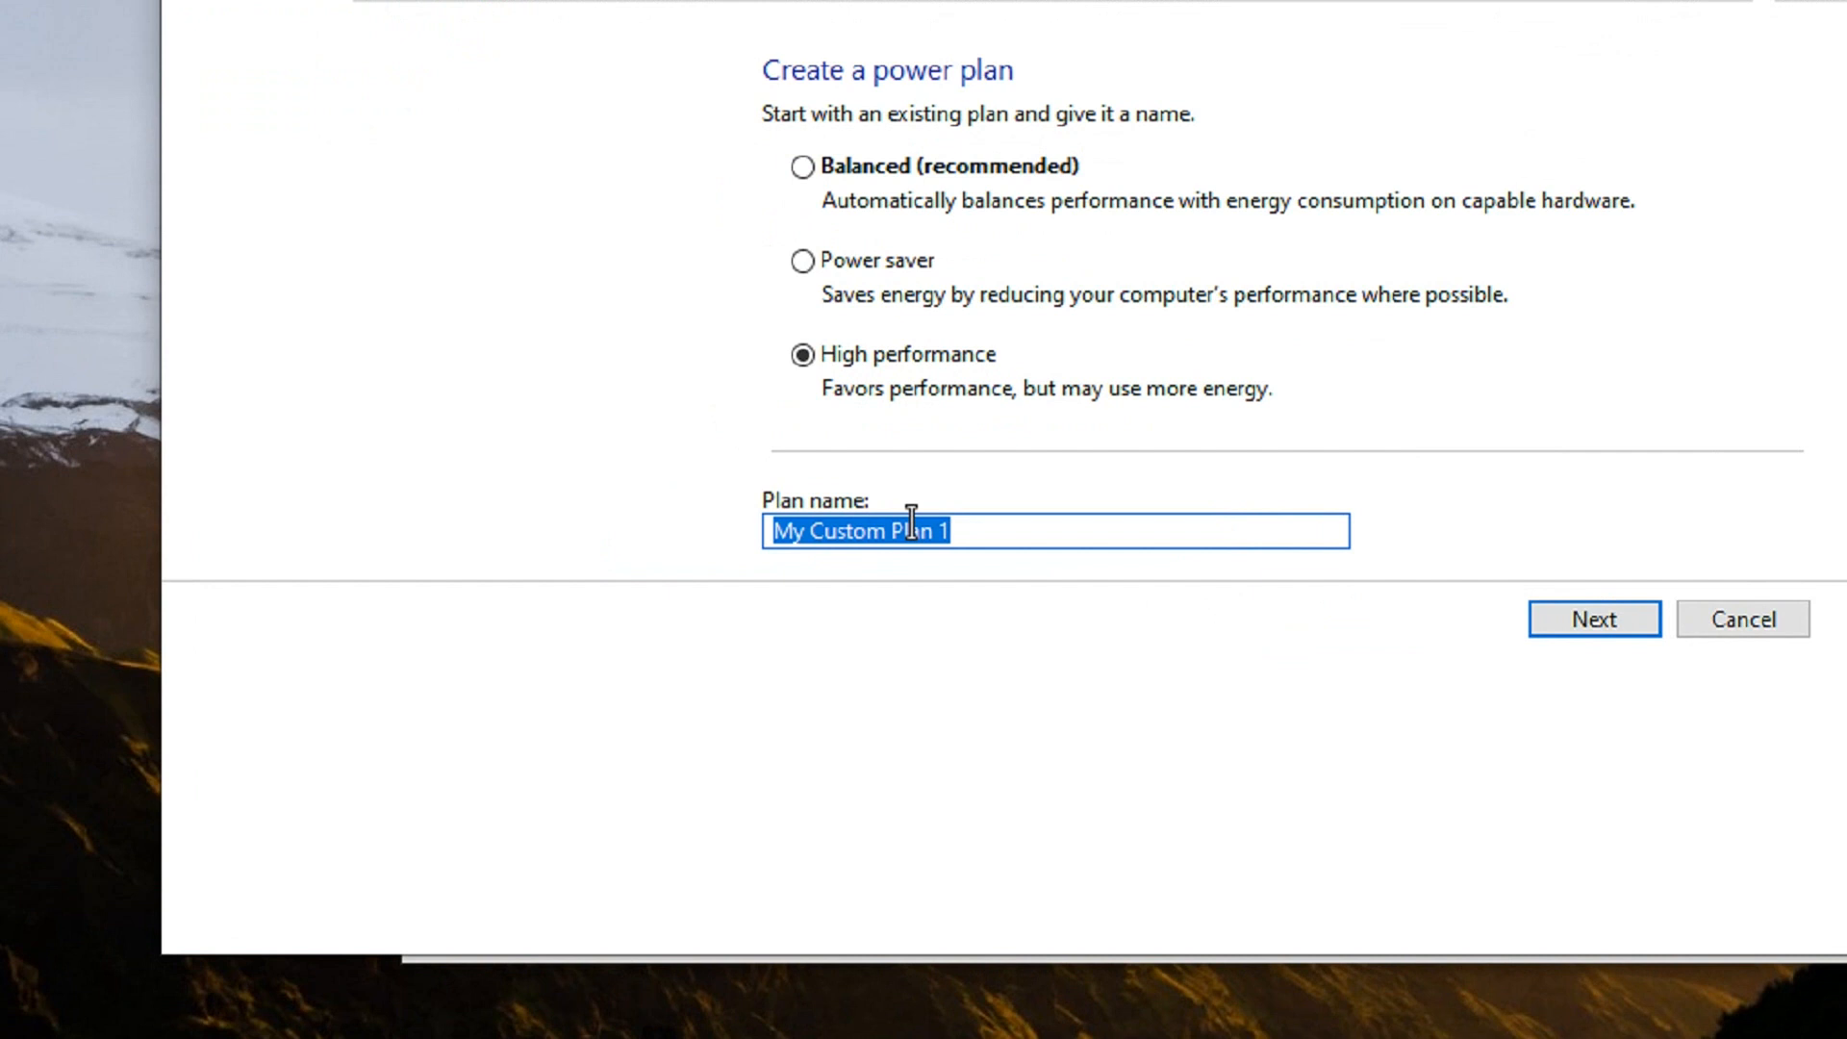
{"action": "type", "text": "high"}
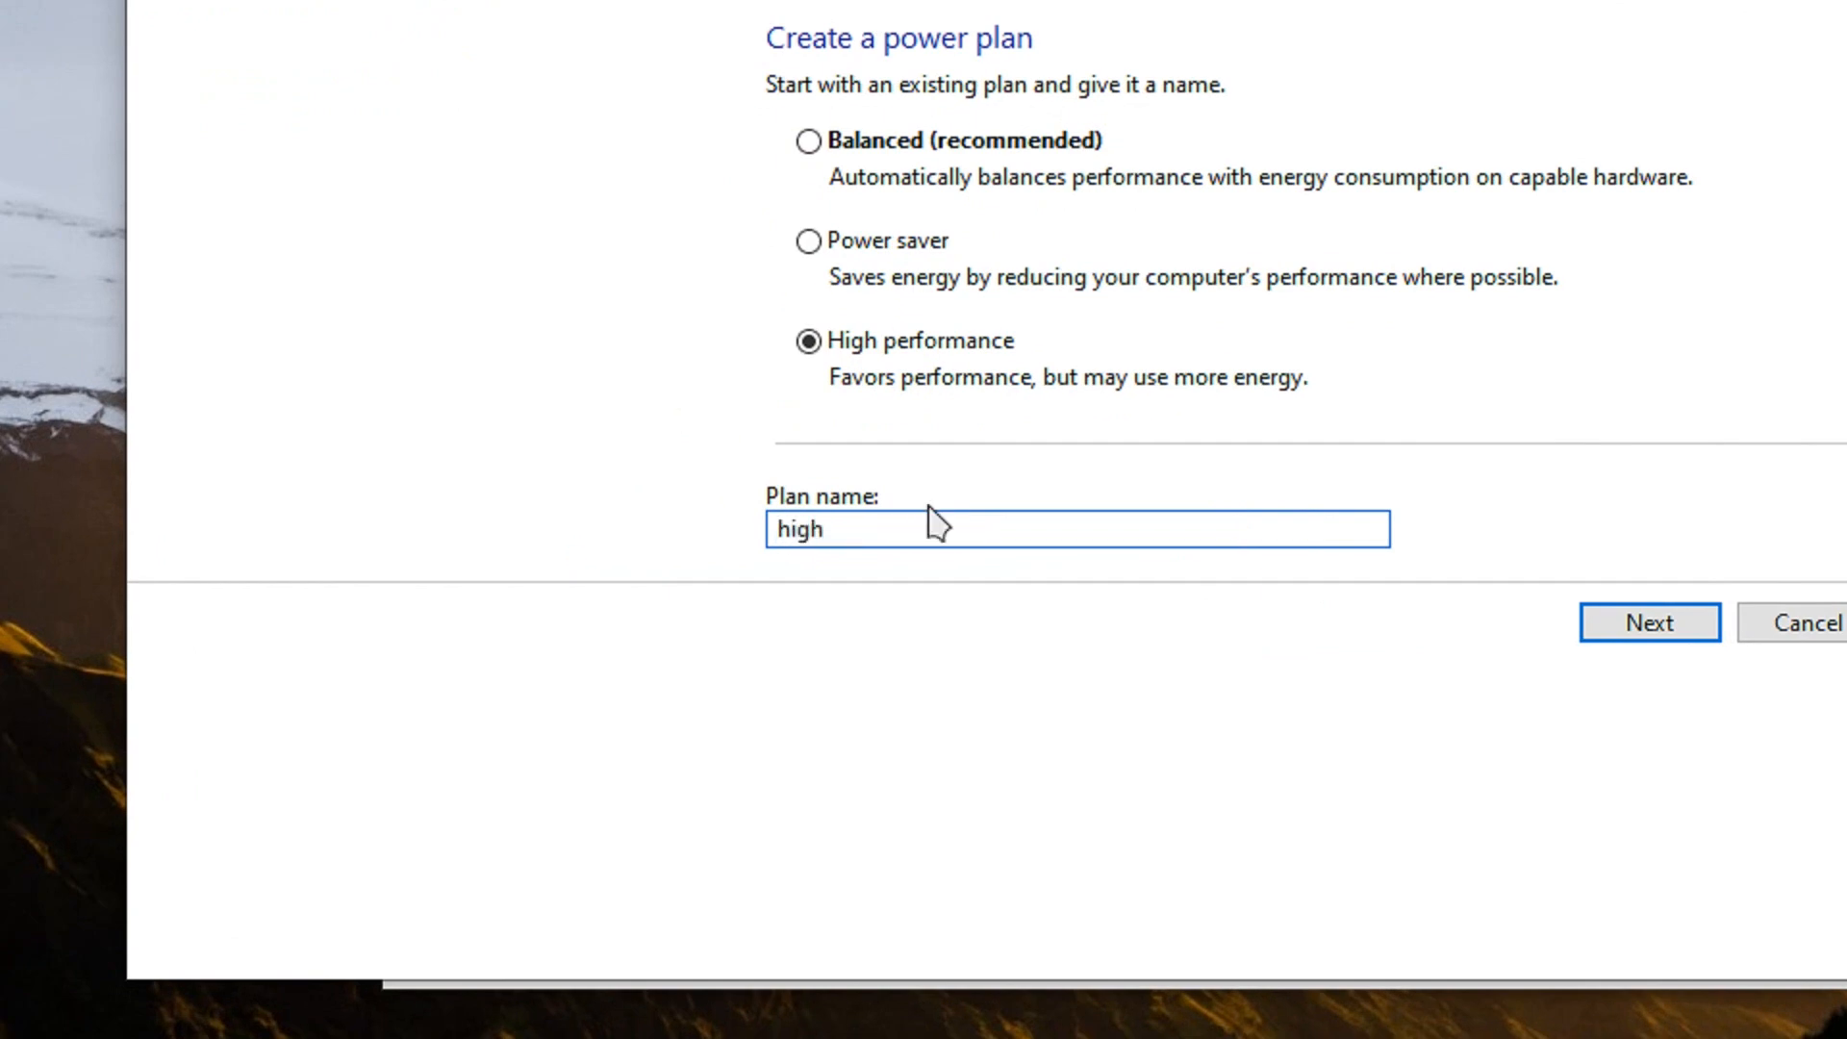
{"action": "left_click", "coordinate": [1518, 621]}
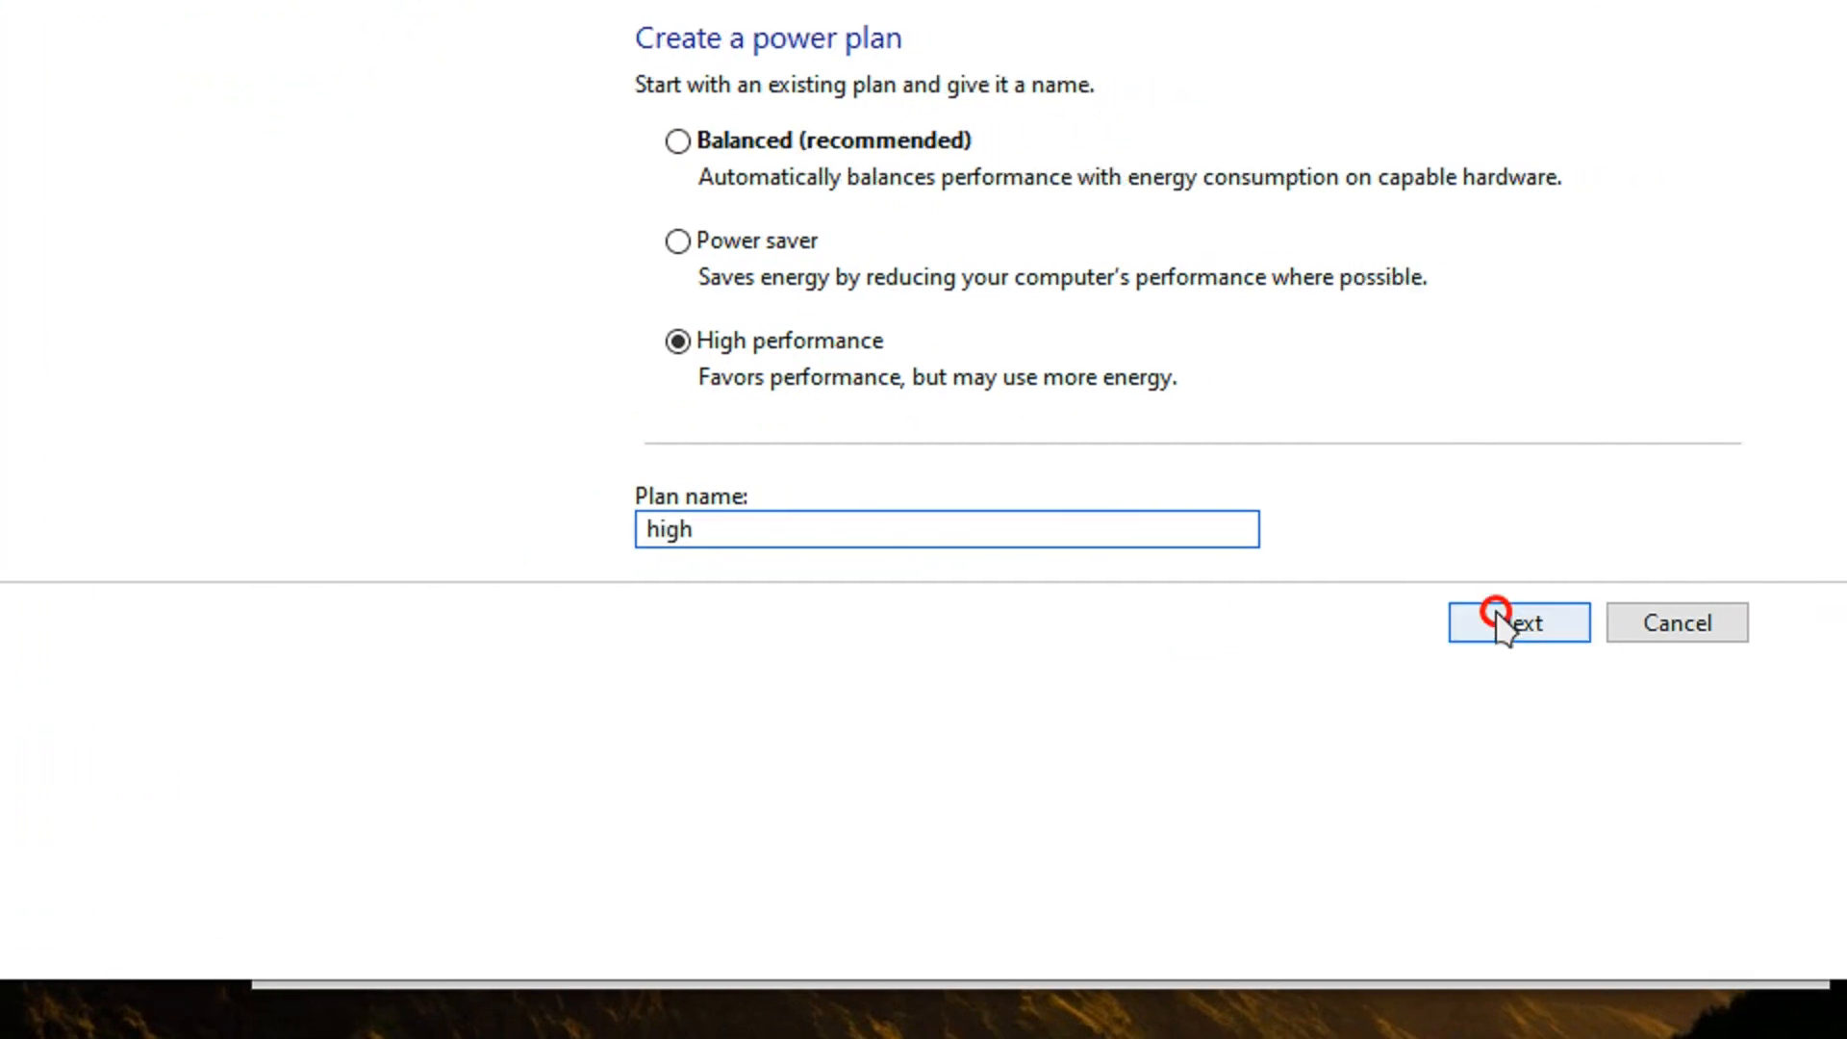
{"action": "left_click", "coordinate": [1518, 622]}
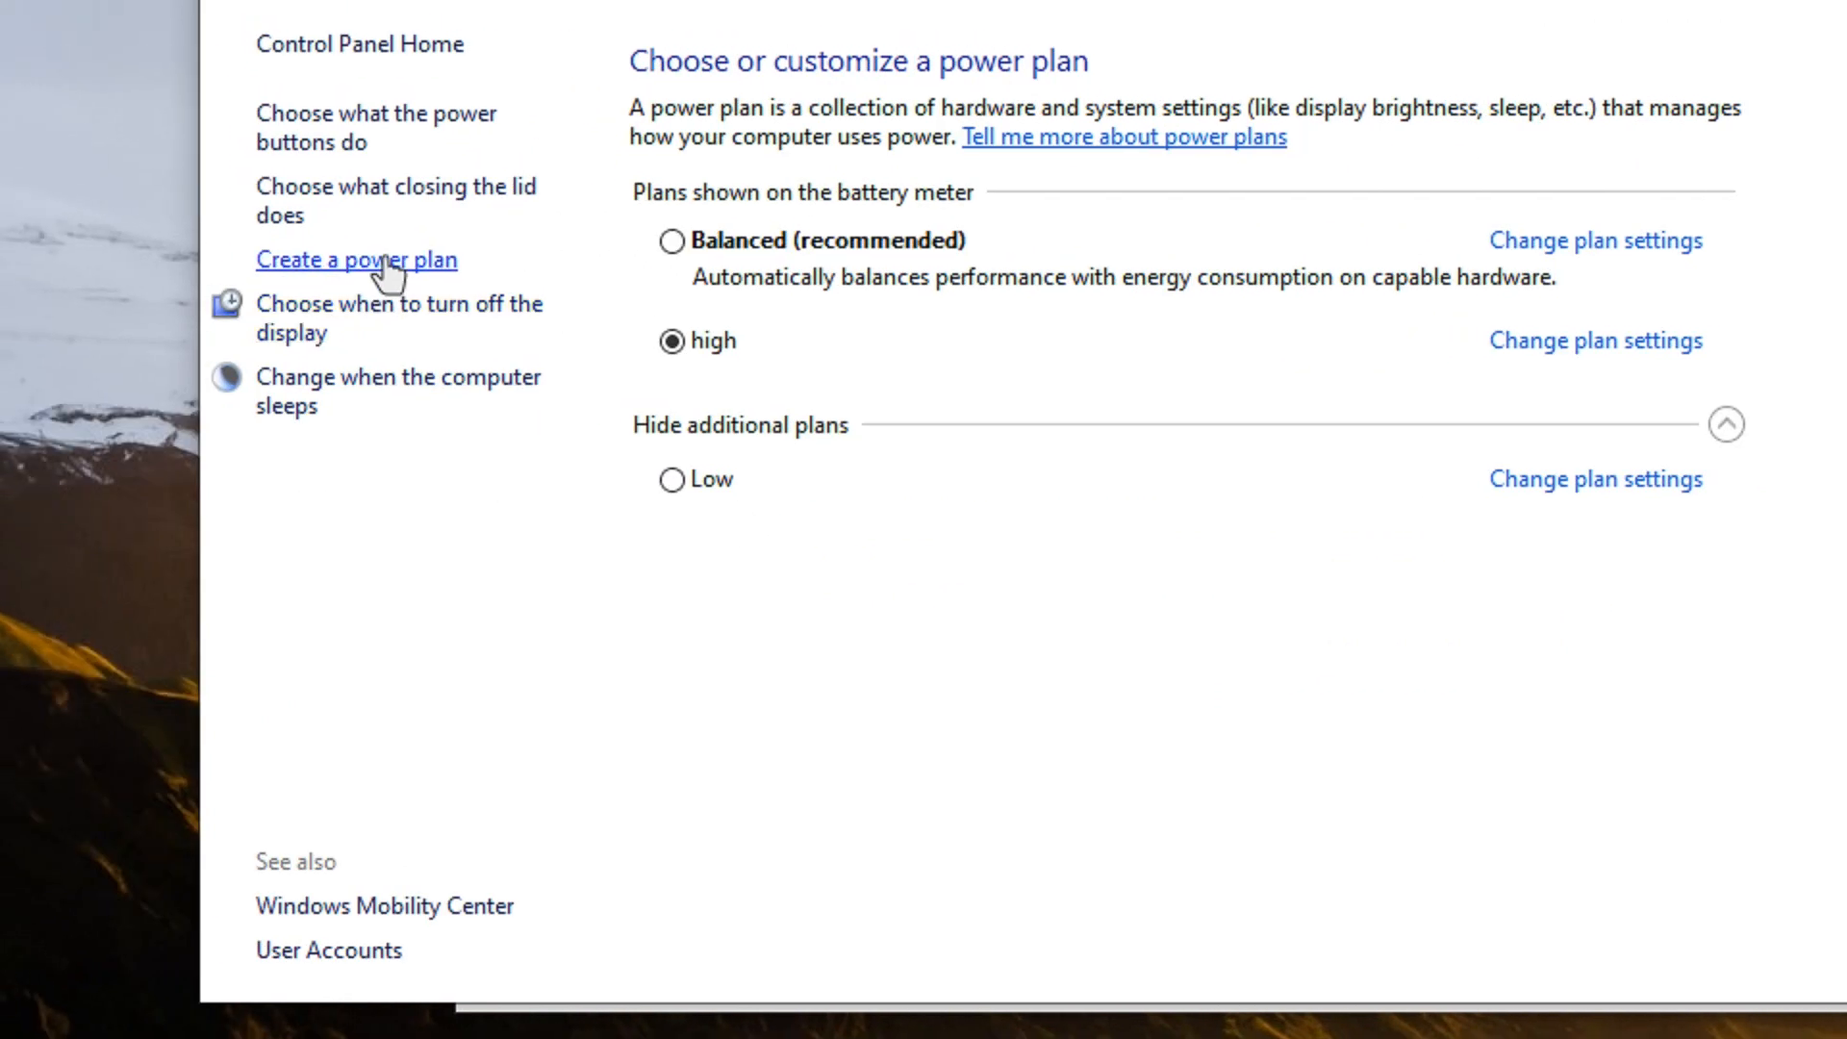
Create a Power saver–based plan named 'Very Low' and make it active
{"action": "left_click", "coordinate": [356, 260]}
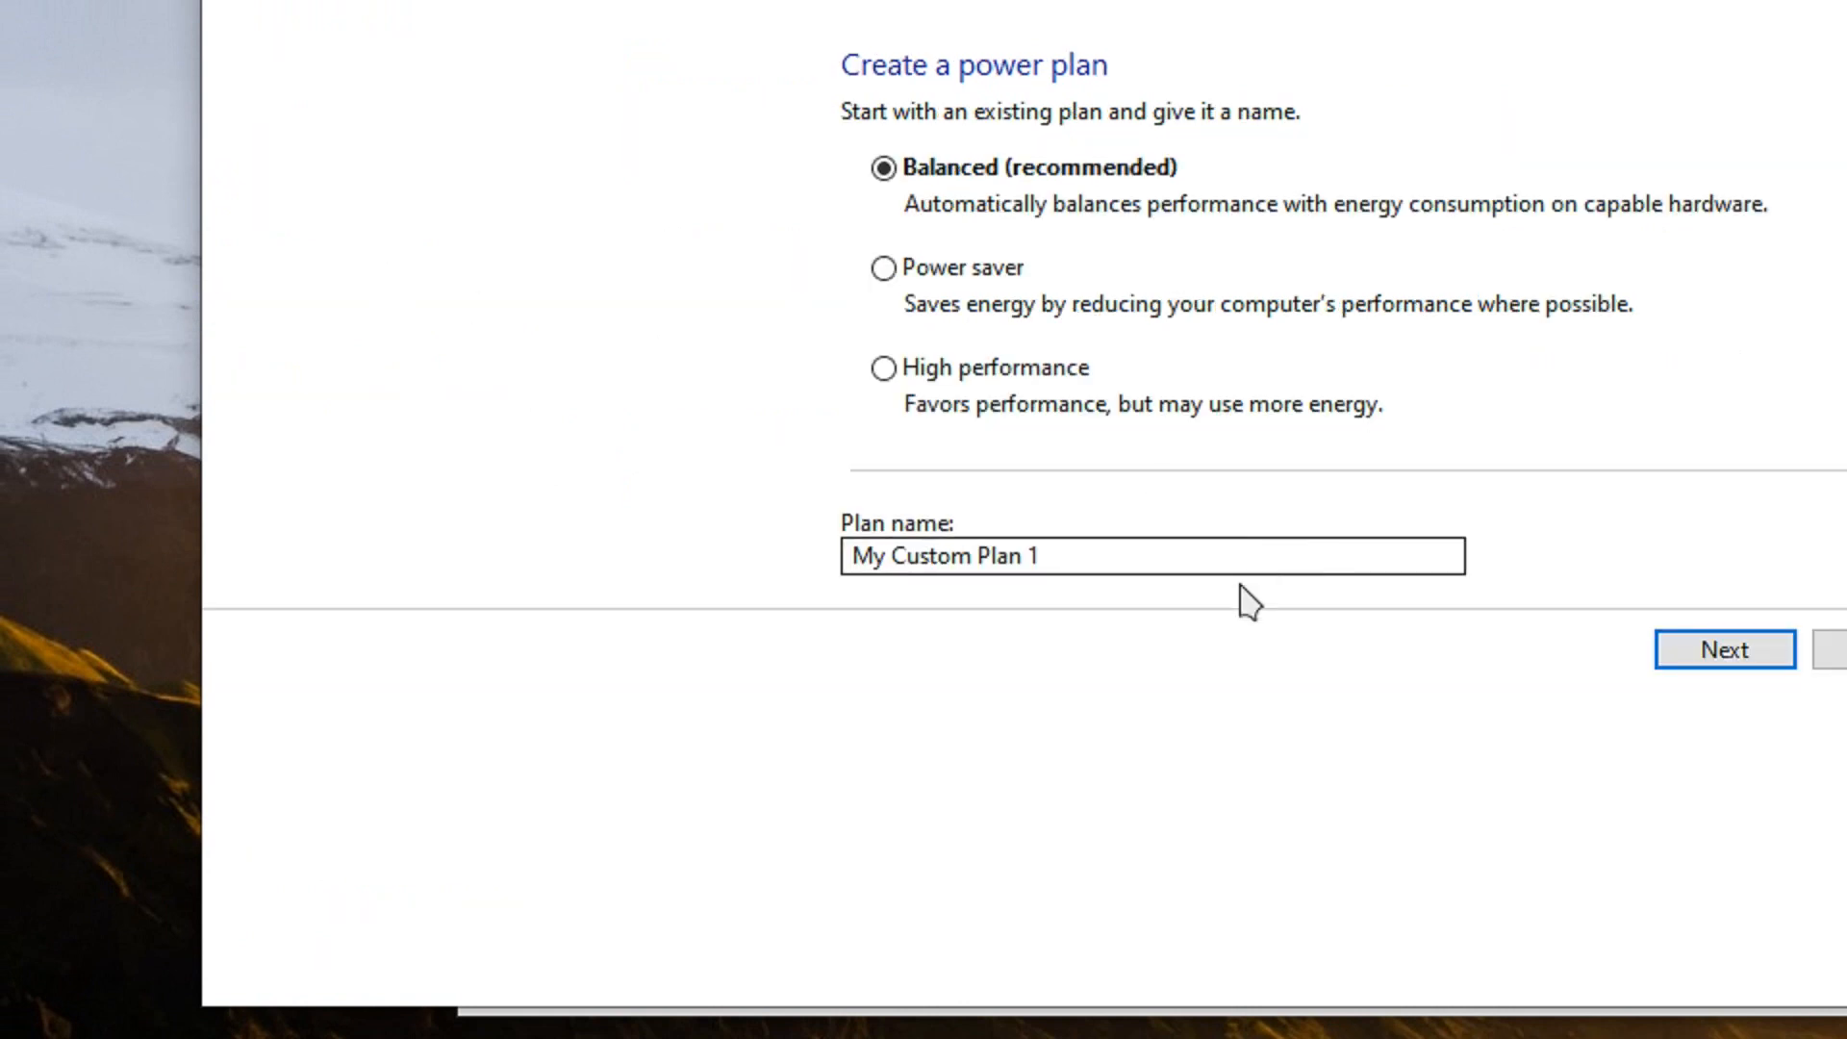
{"action": "type", "text": "V"}
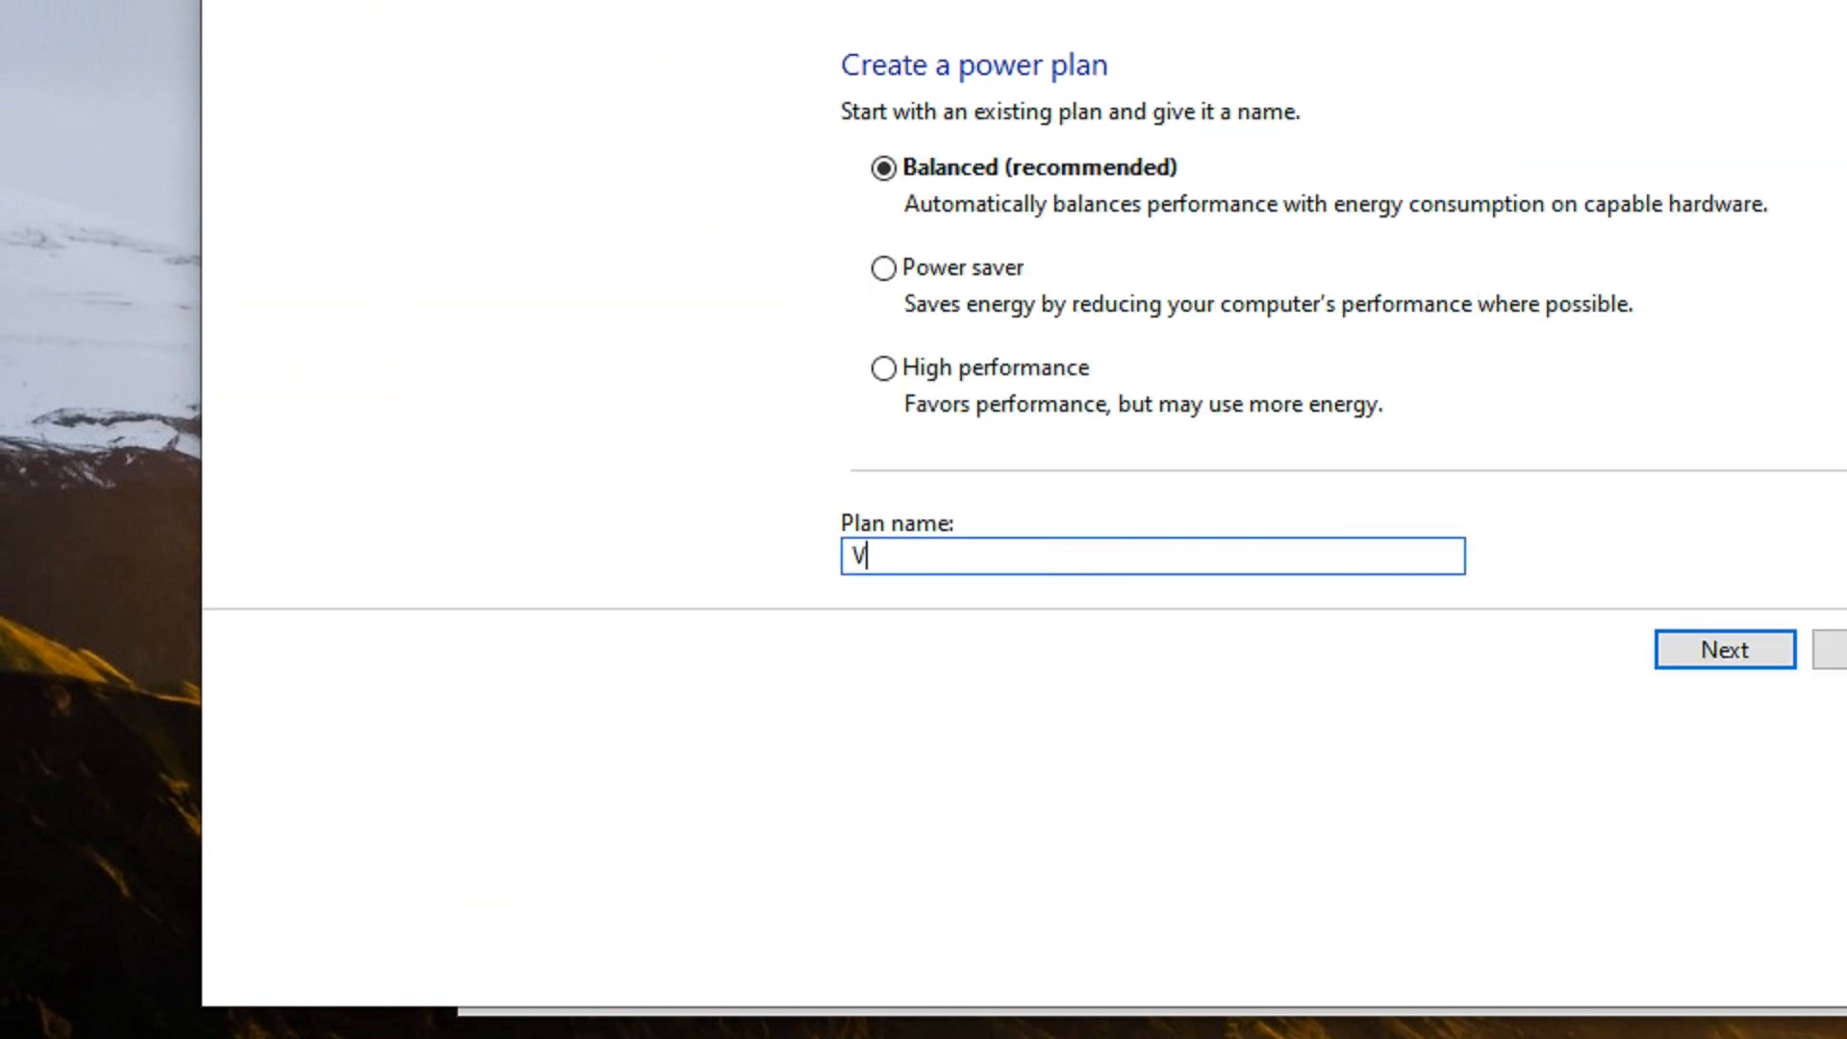
{"action": "type", "text": "ery Low"}
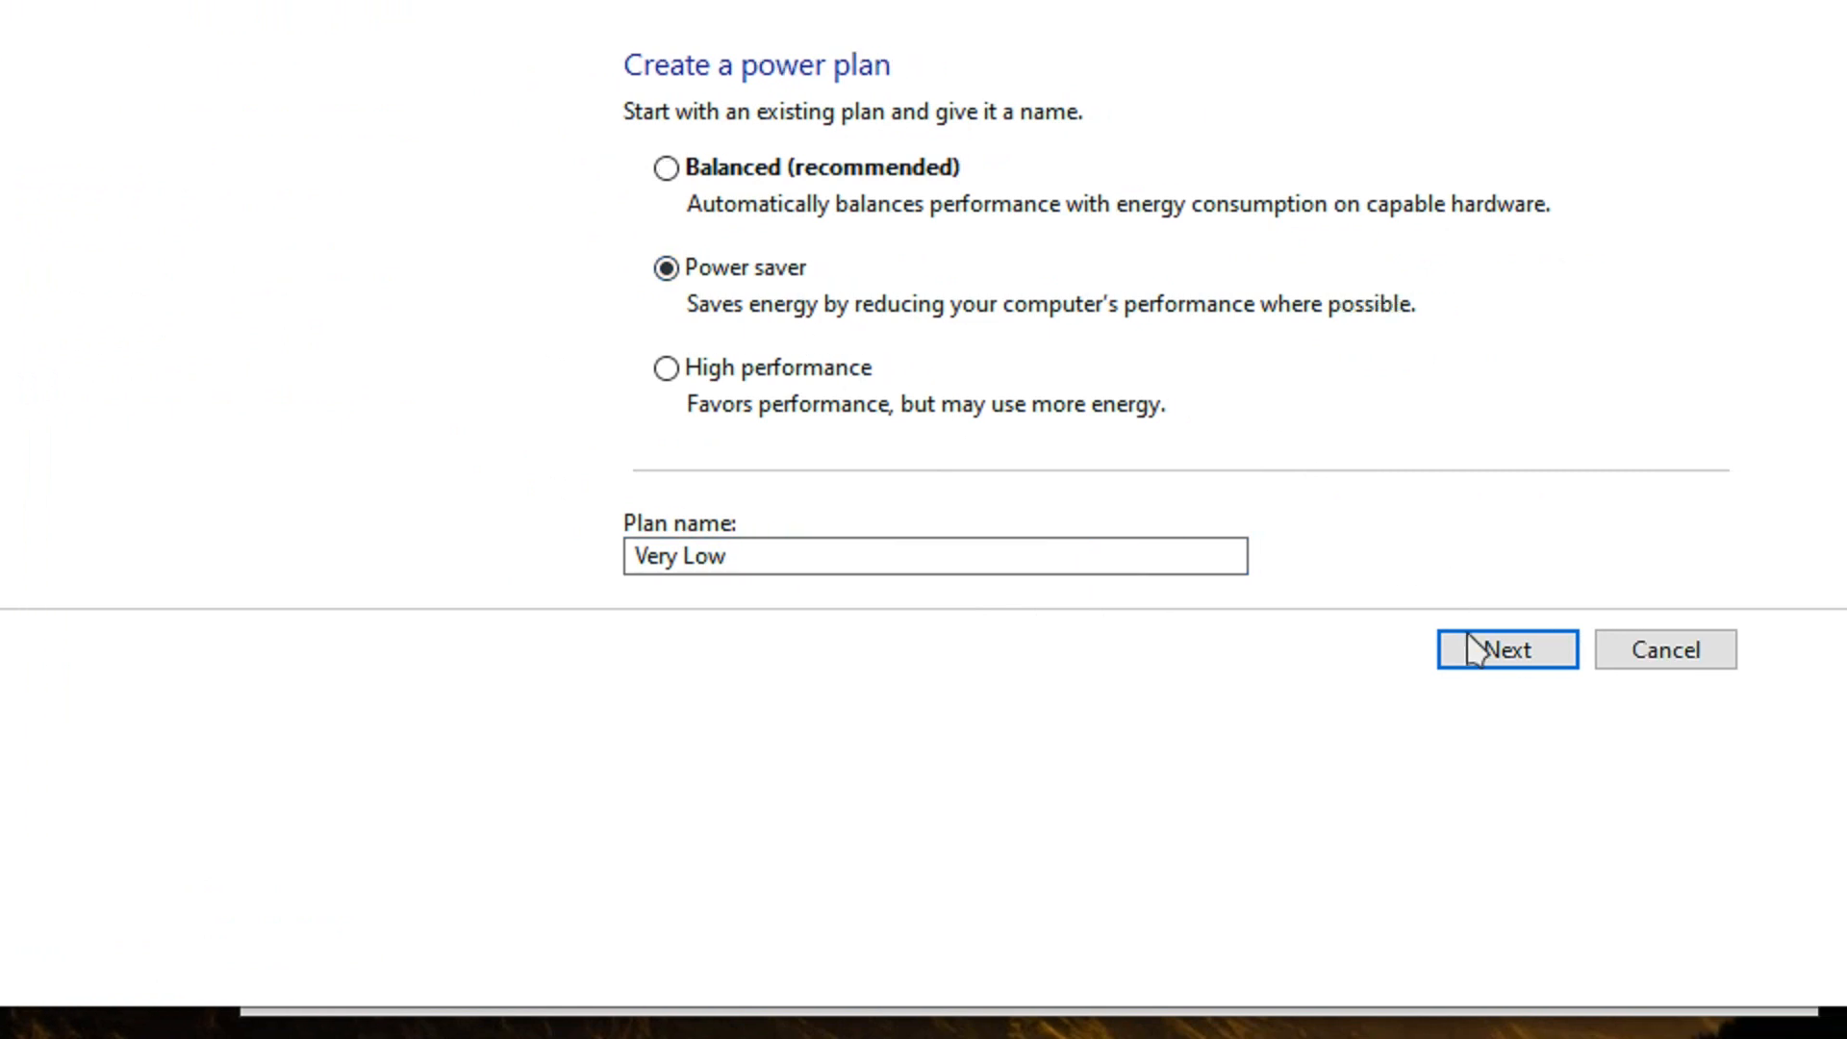
{"action": "left_click", "coordinate": [1506, 648]}
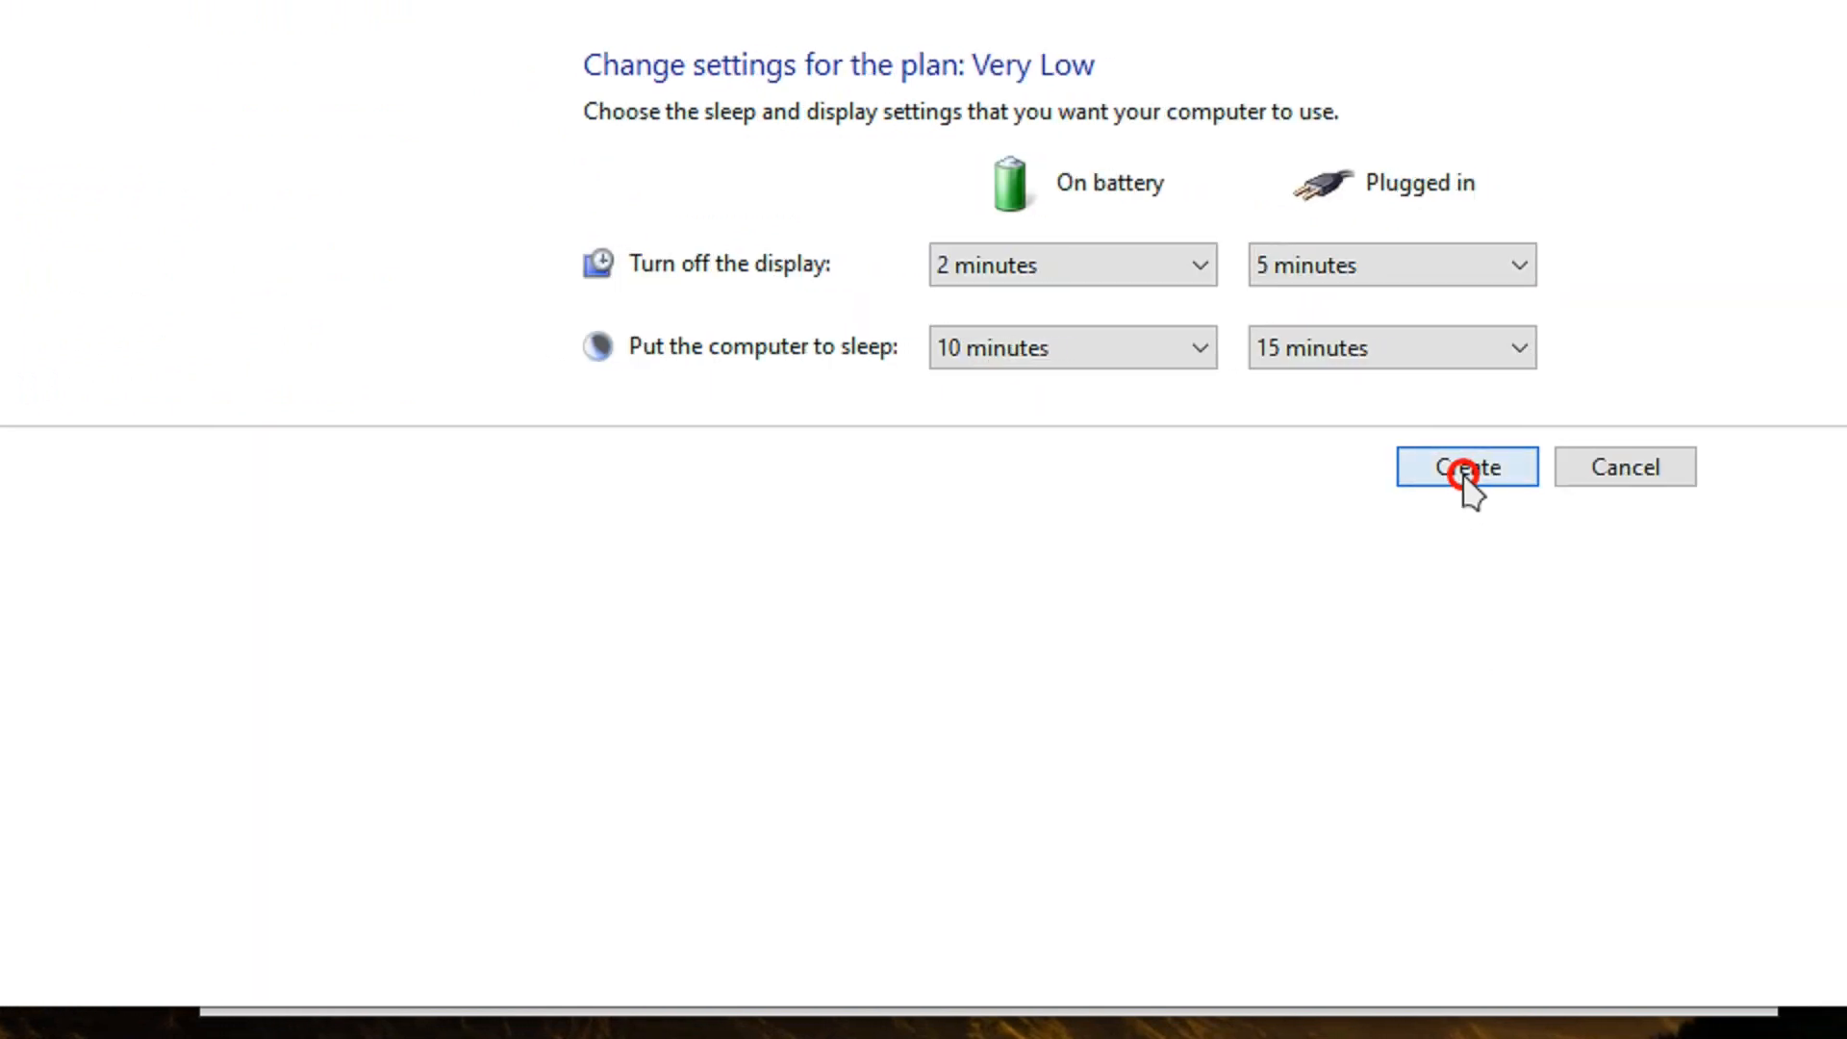
{"action": "left_click", "coordinate": [1466, 466]}
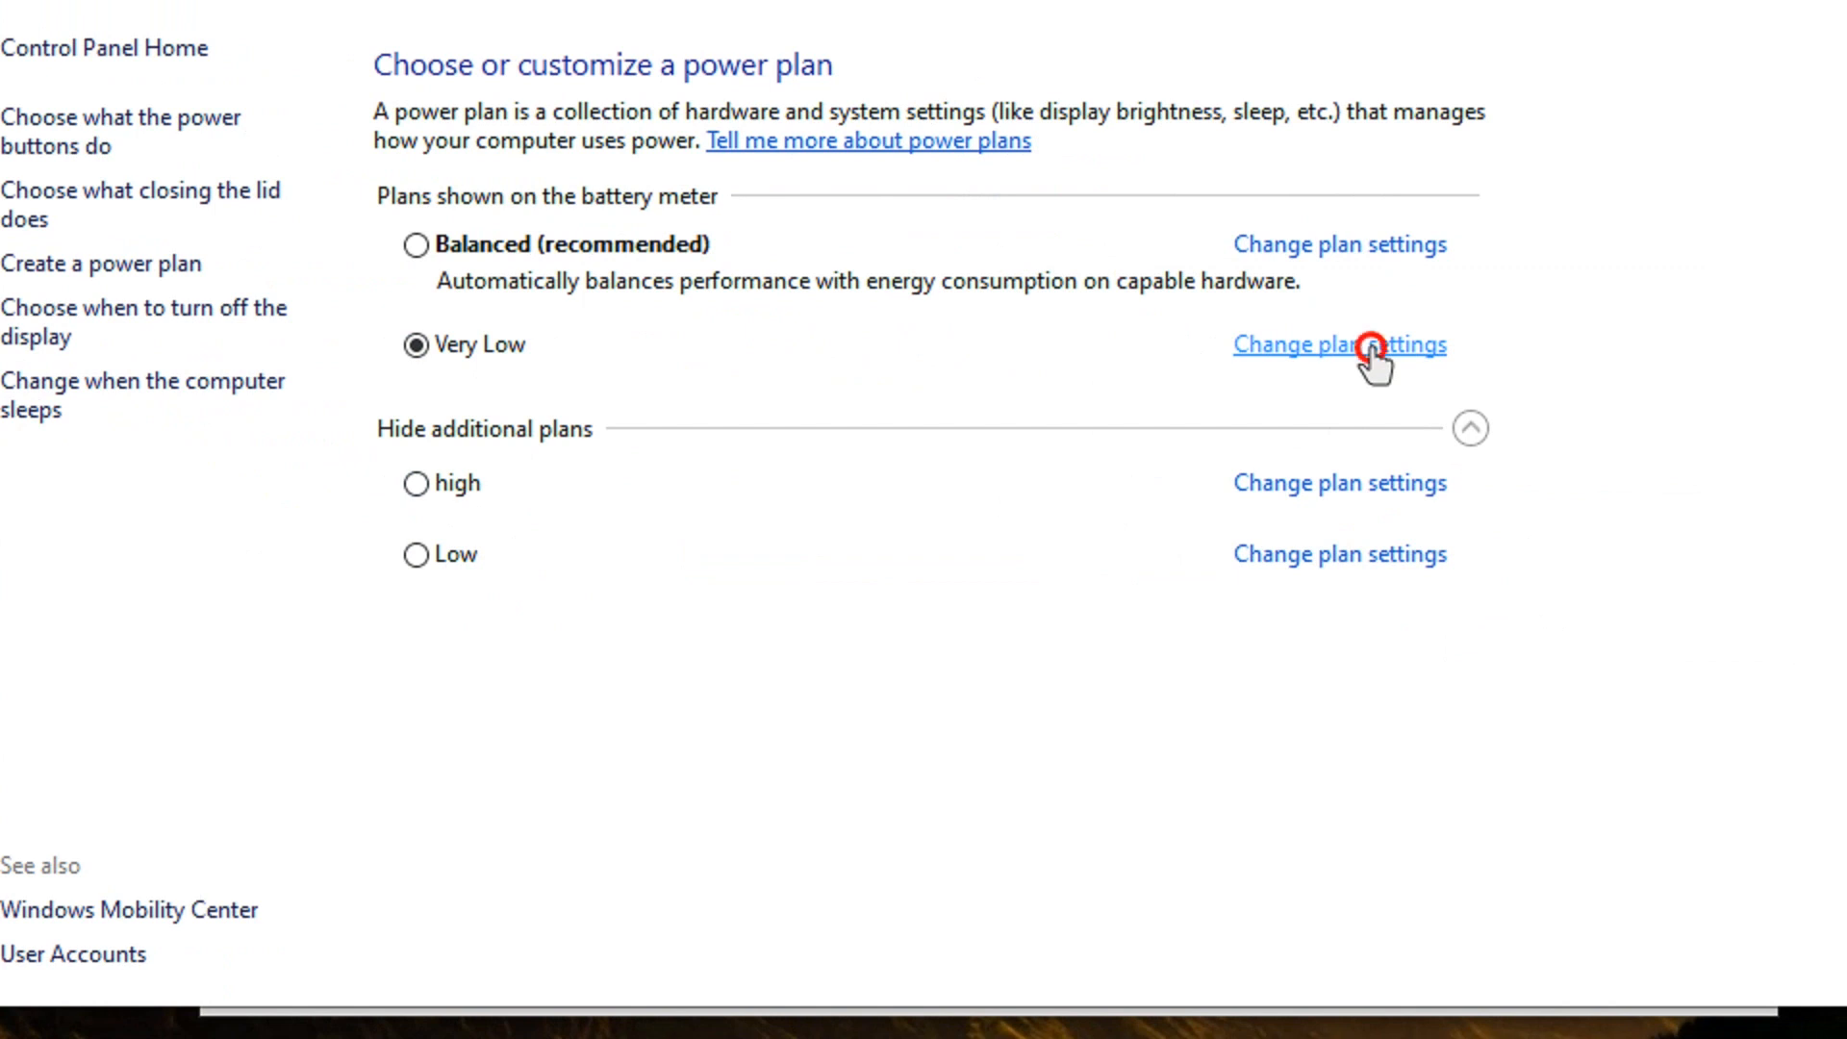
Set Very Low's maximum processor state to 55% on battery and plugged in via advanced power settings
{"action": "left_click", "coordinate": [1339, 344]}
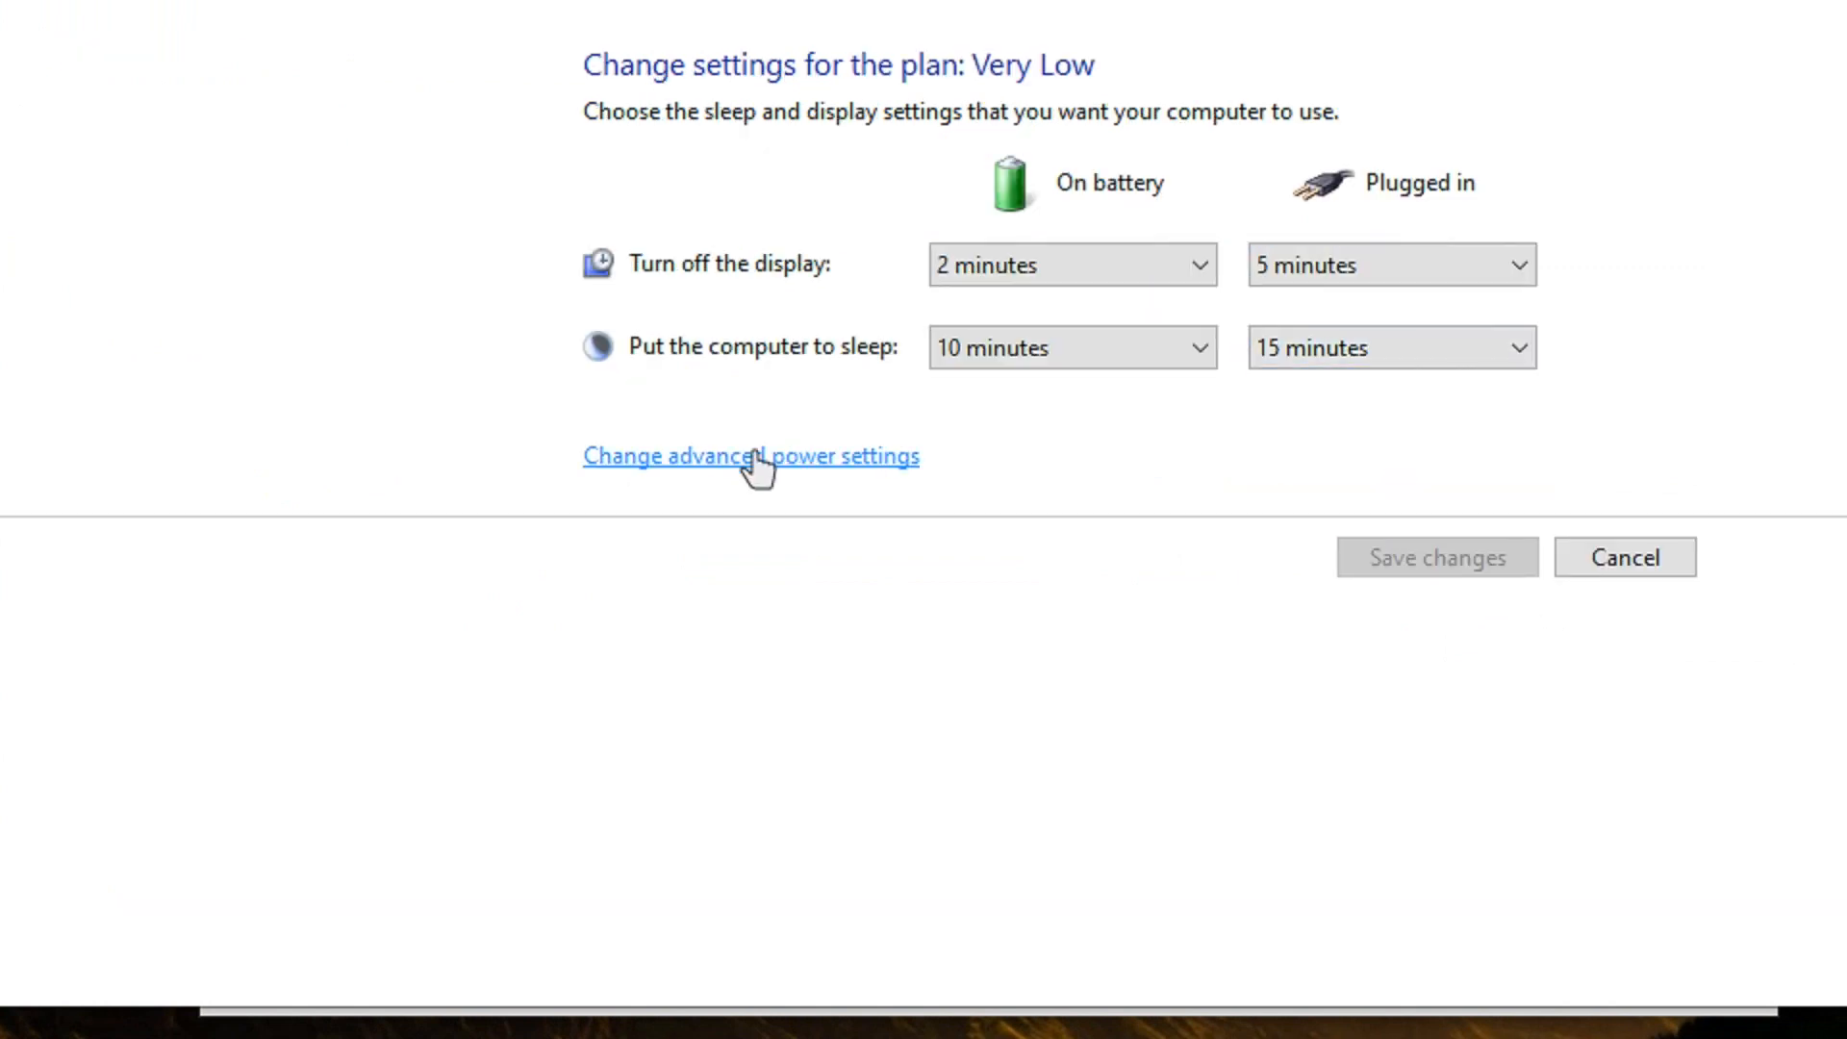
{"action": "mouse_move", "coordinate": [831, 469]}
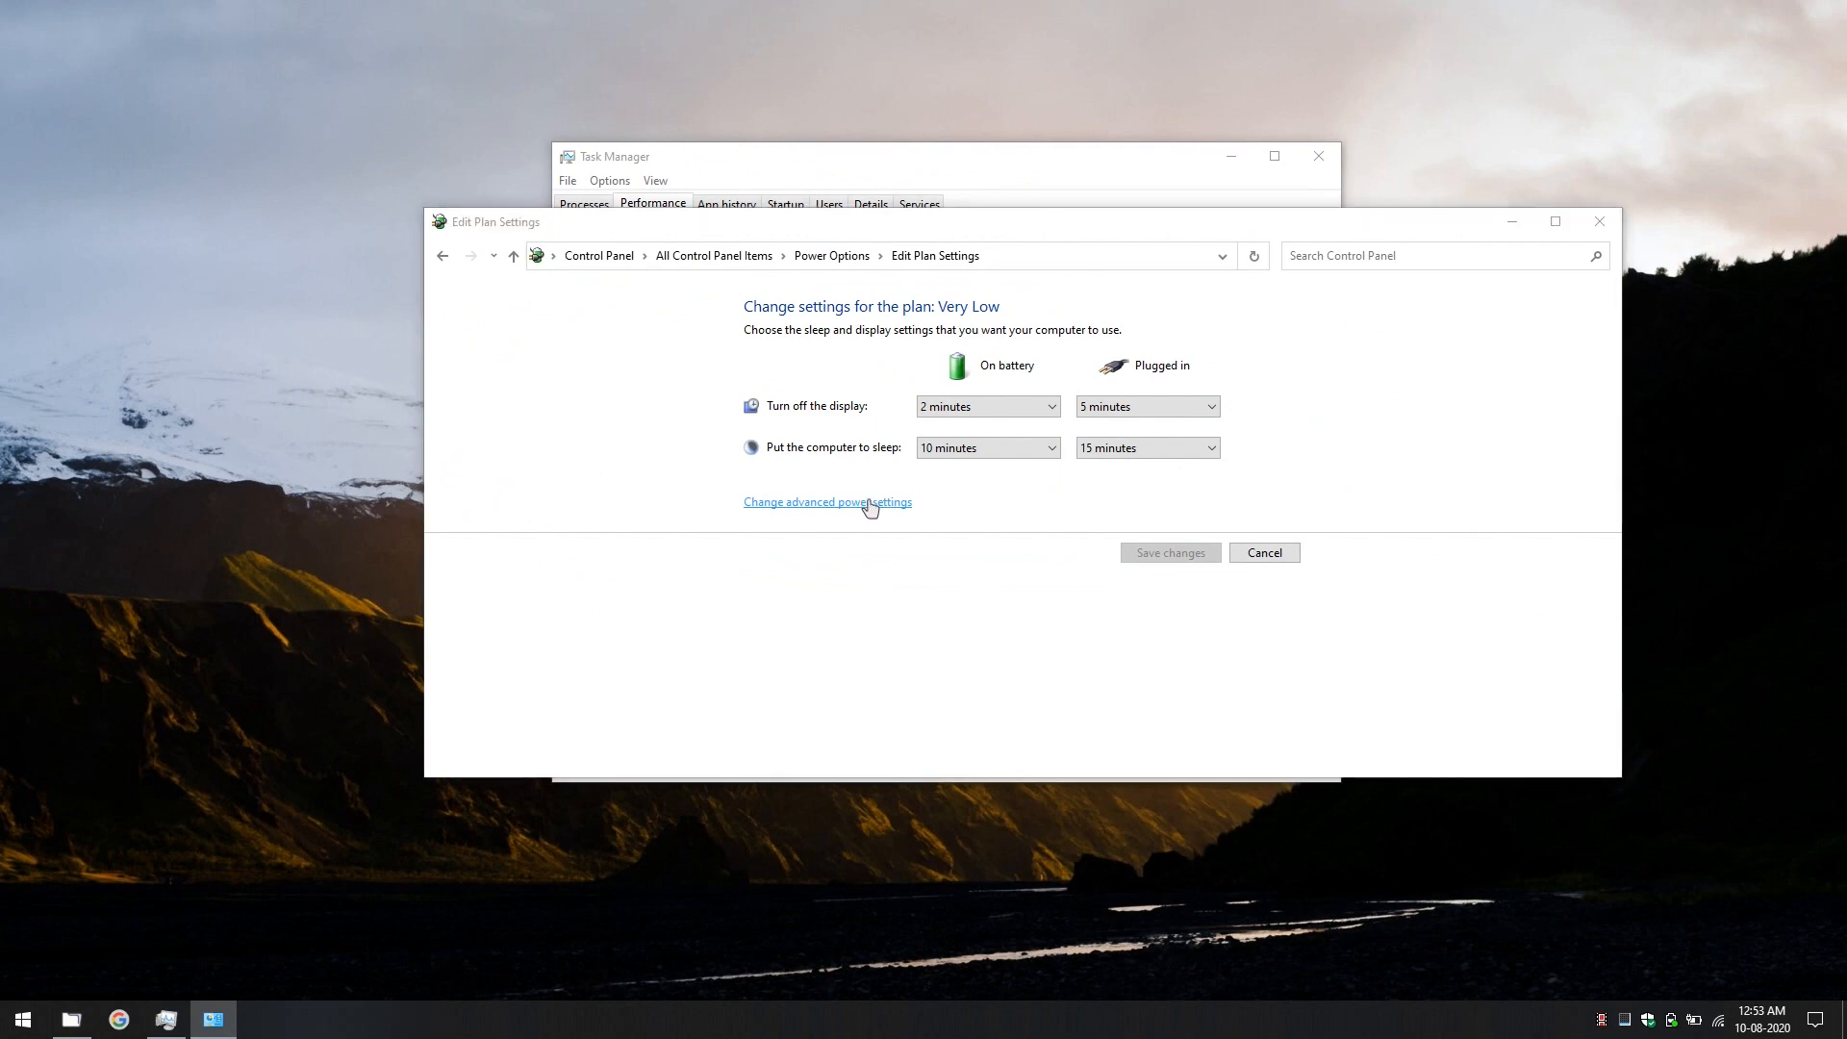
{"action": "left_click", "coordinate": [827, 502]}
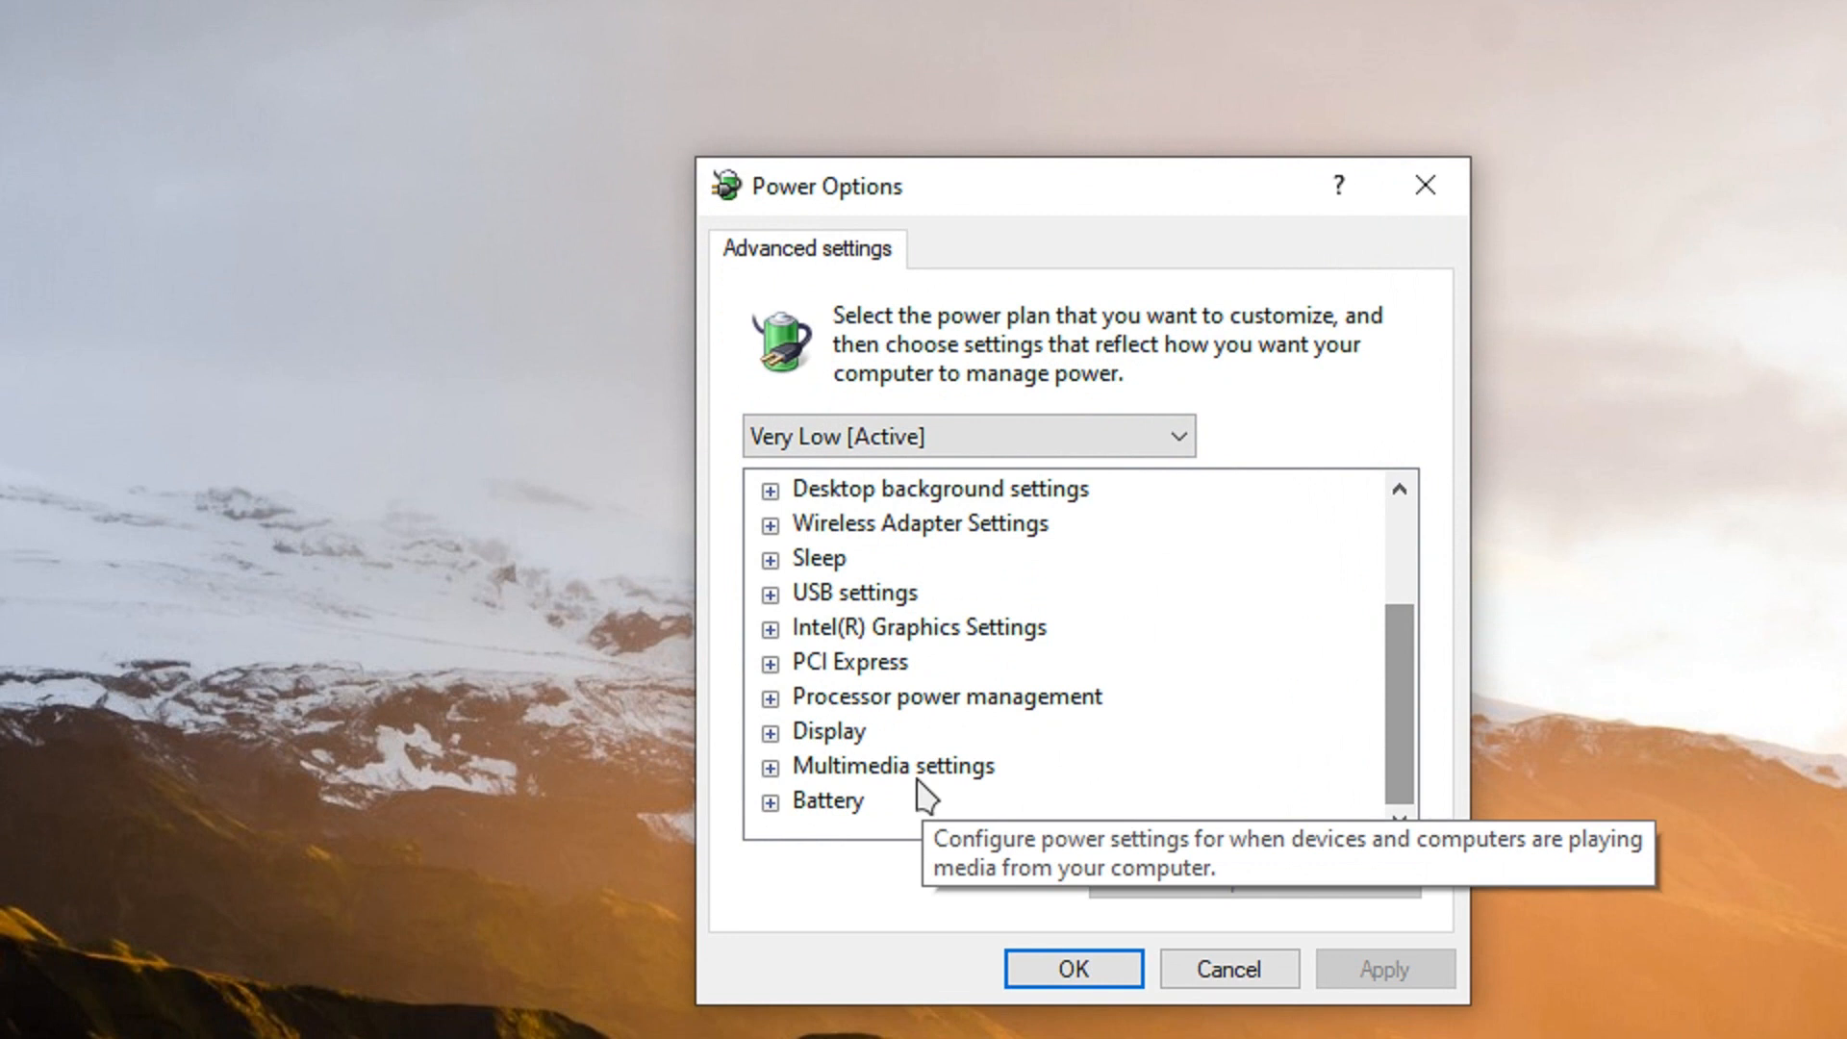
{"action": "left_click", "coordinate": [943, 696]}
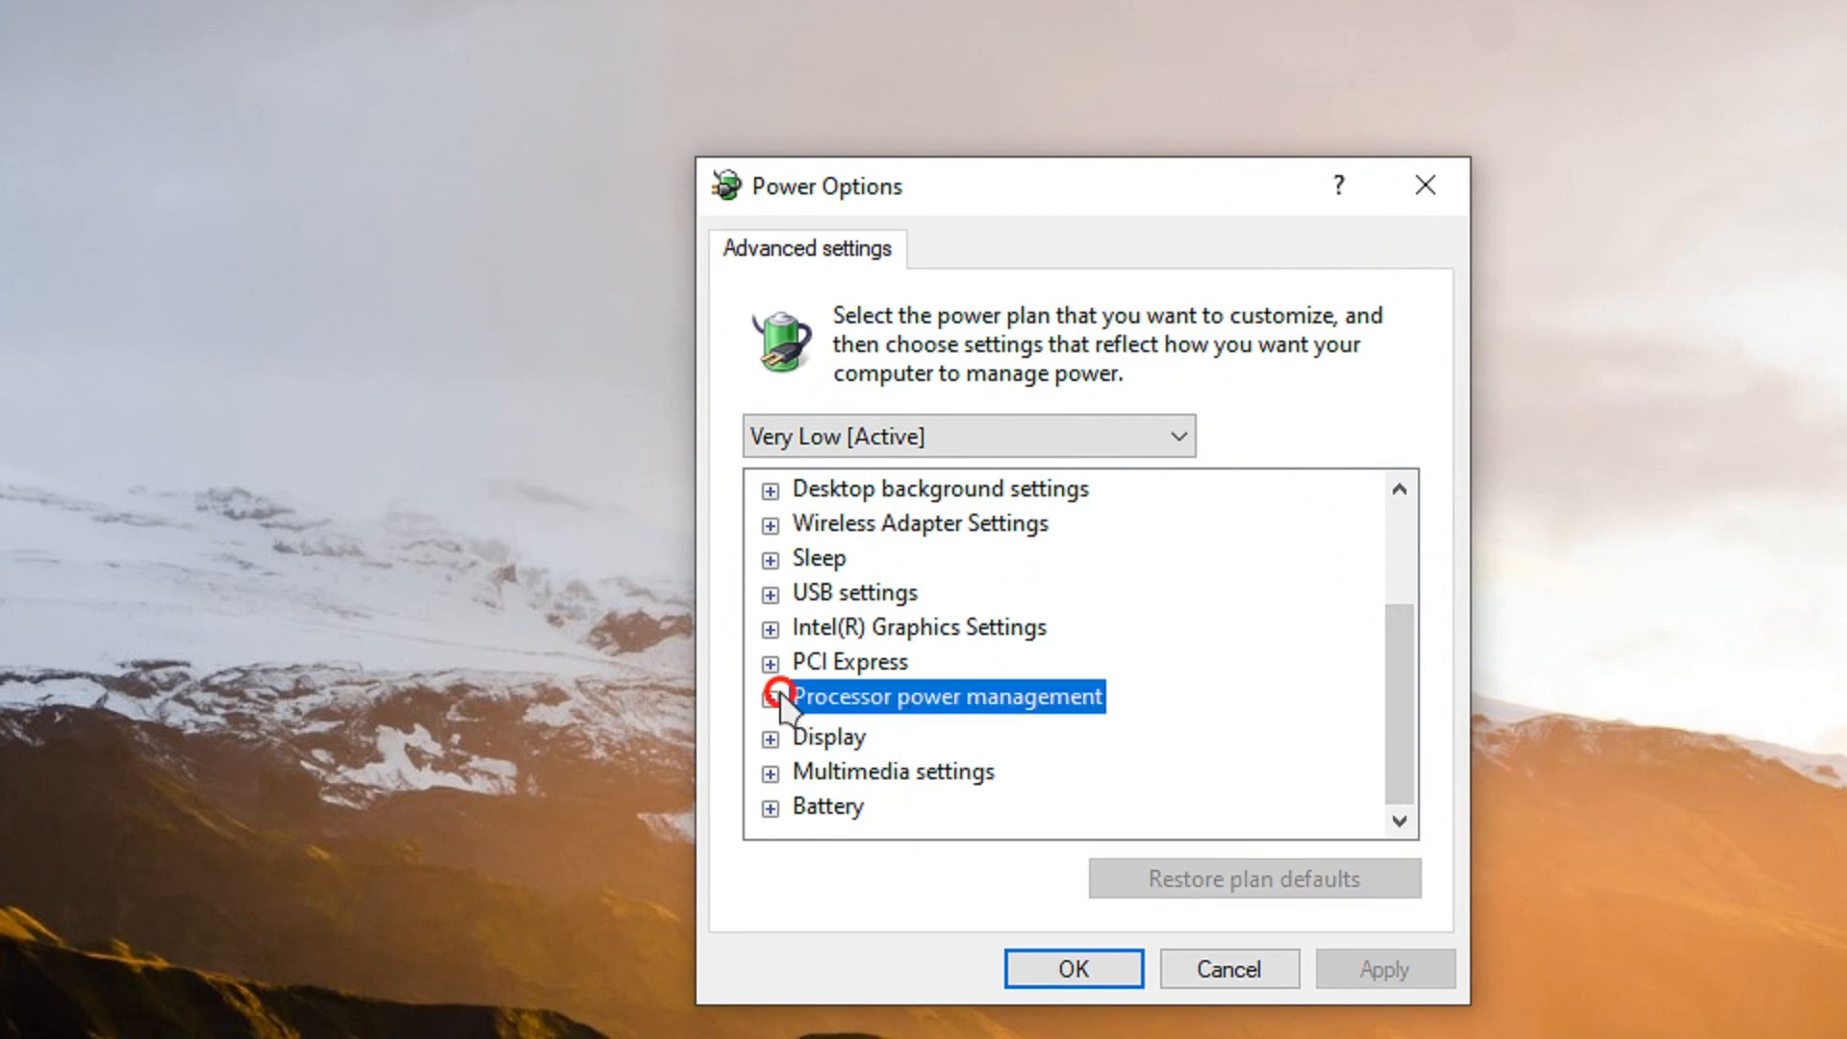
{"action": "left_click", "coordinate": [772, 696]}
{"action": "type", "text": "77"}
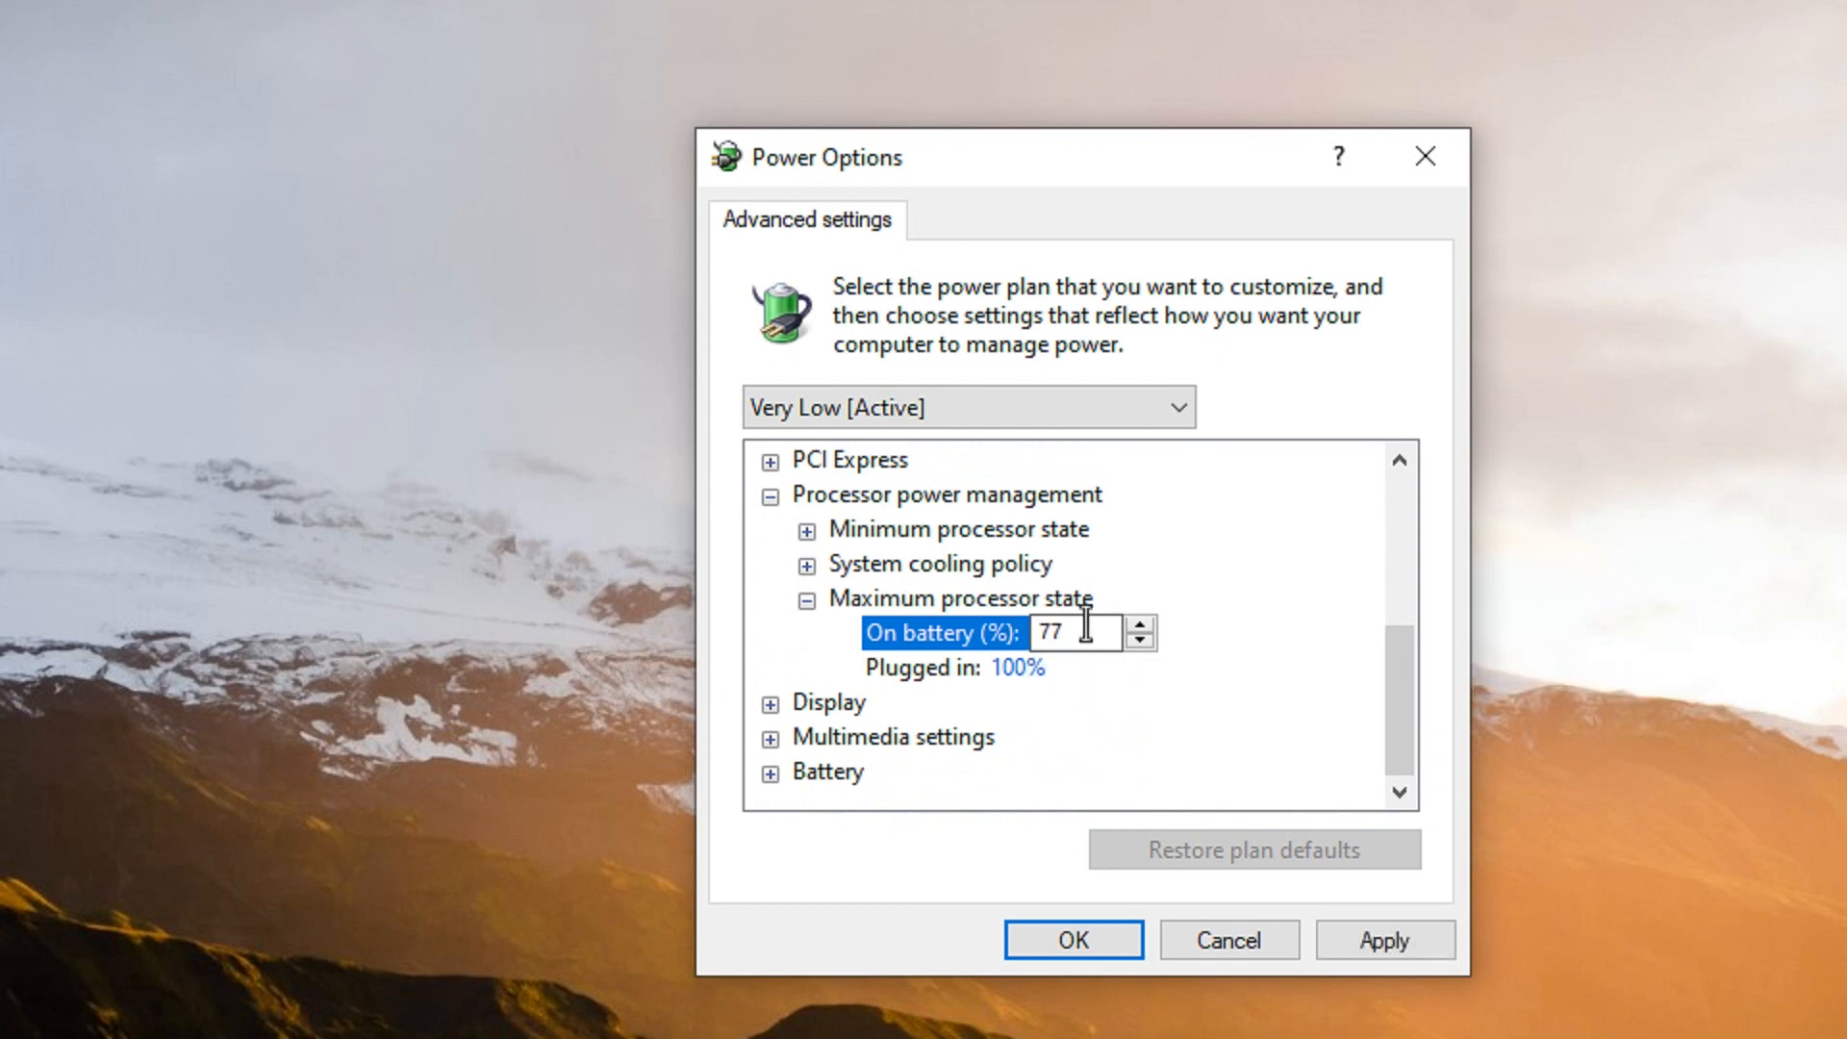
{"action": "left_click", "coordinate": [958, 668]}
{"action": "type", "text": "55"}
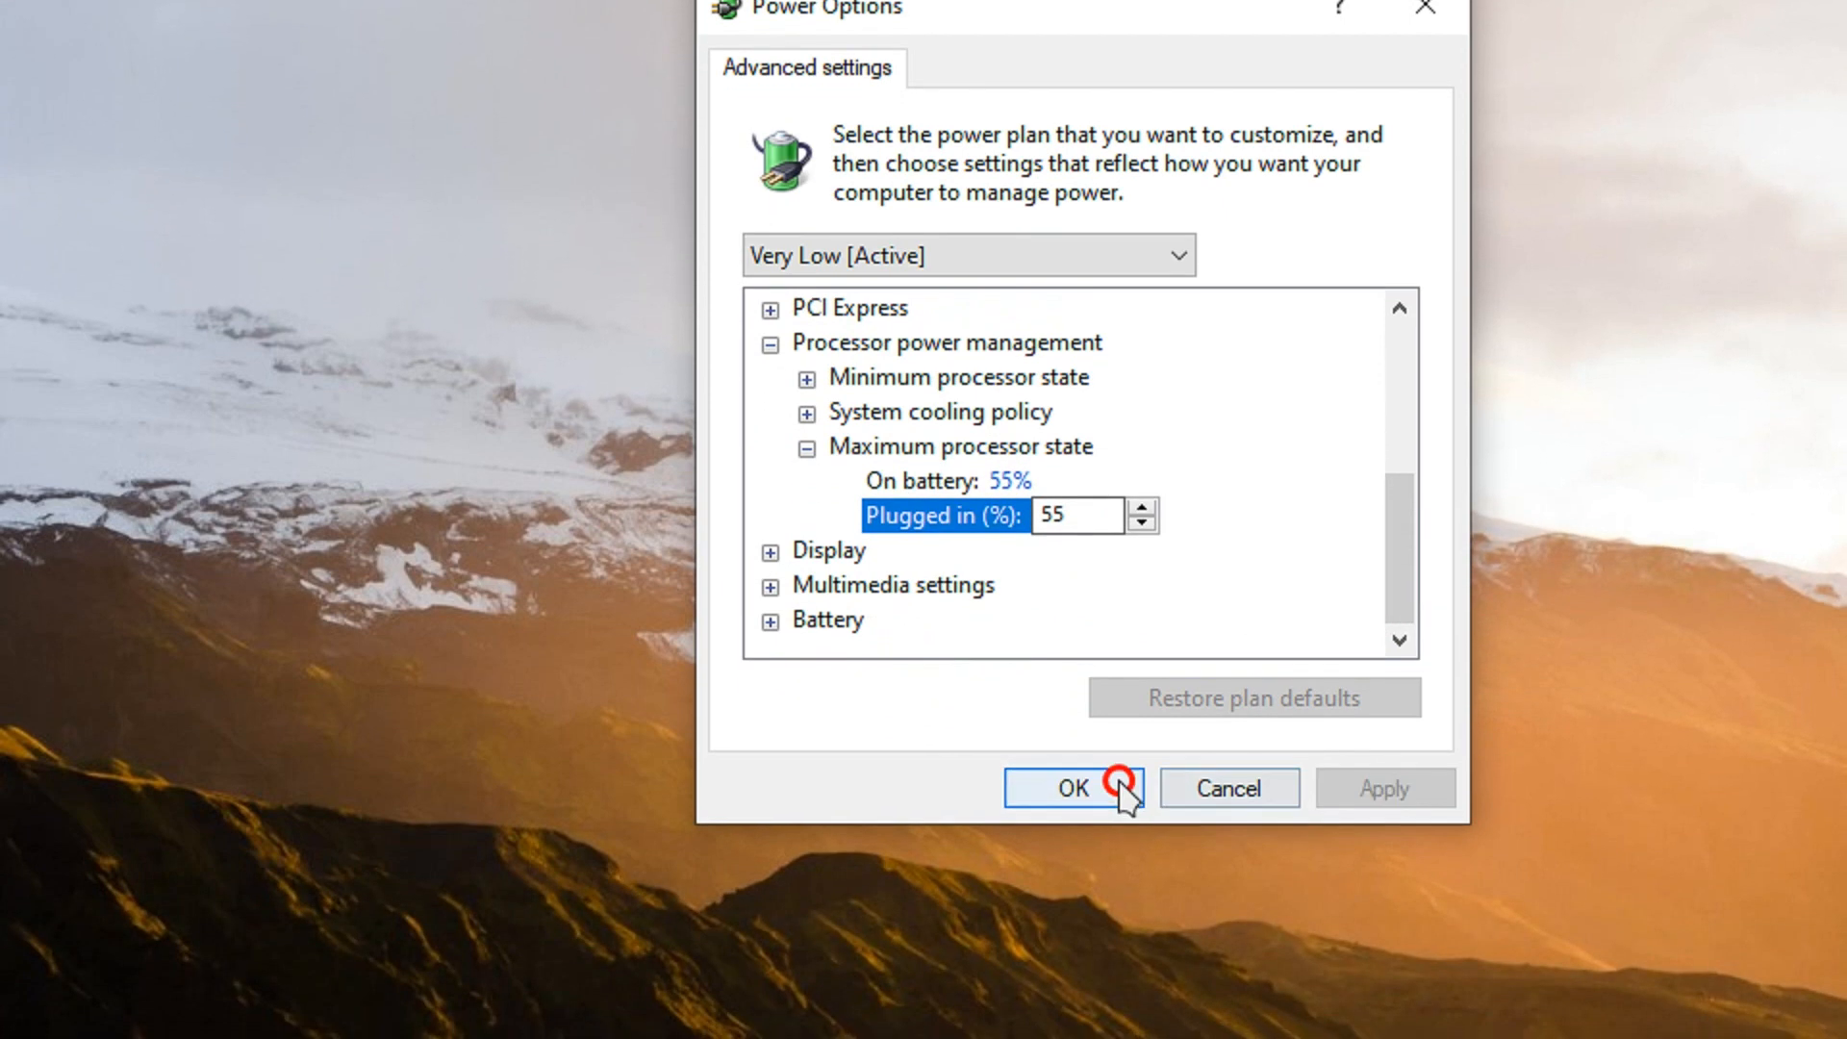
{"action": "left_click", "coordinate": [1072, 788]}
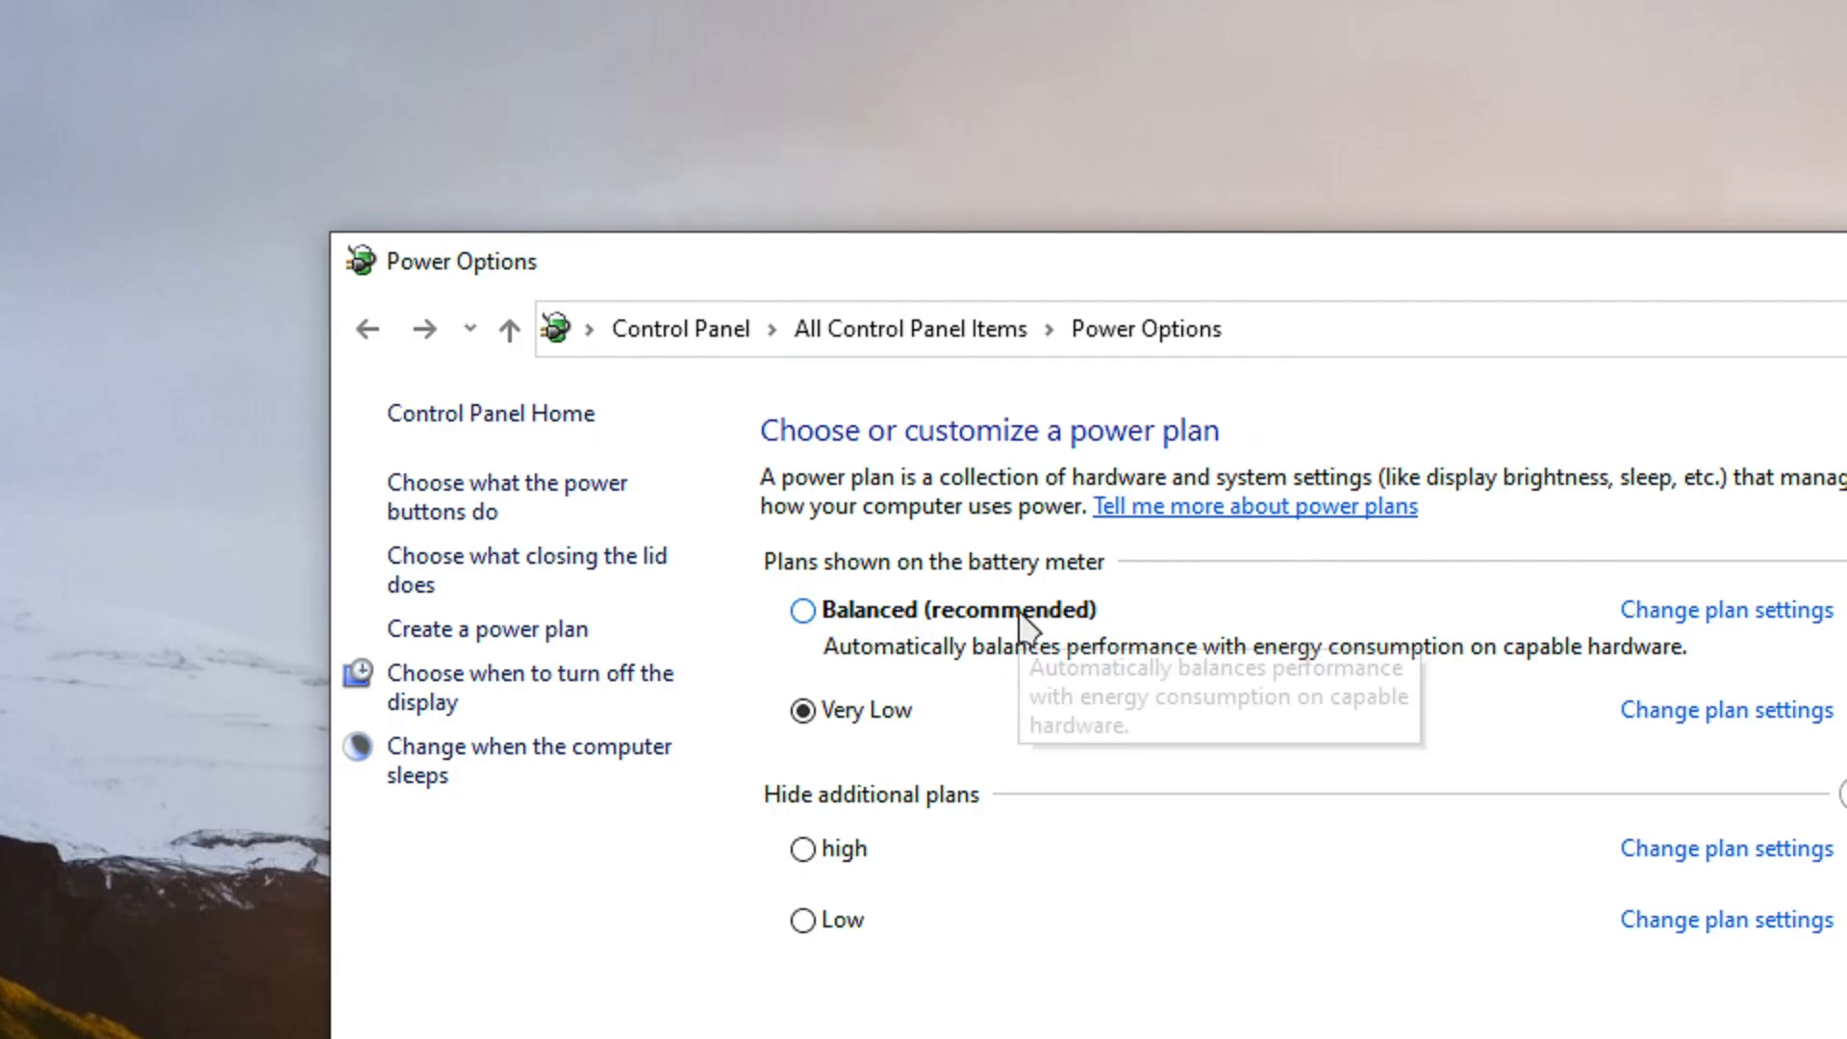
{"action": "mouse_move", "coordinate": [915, 739]}
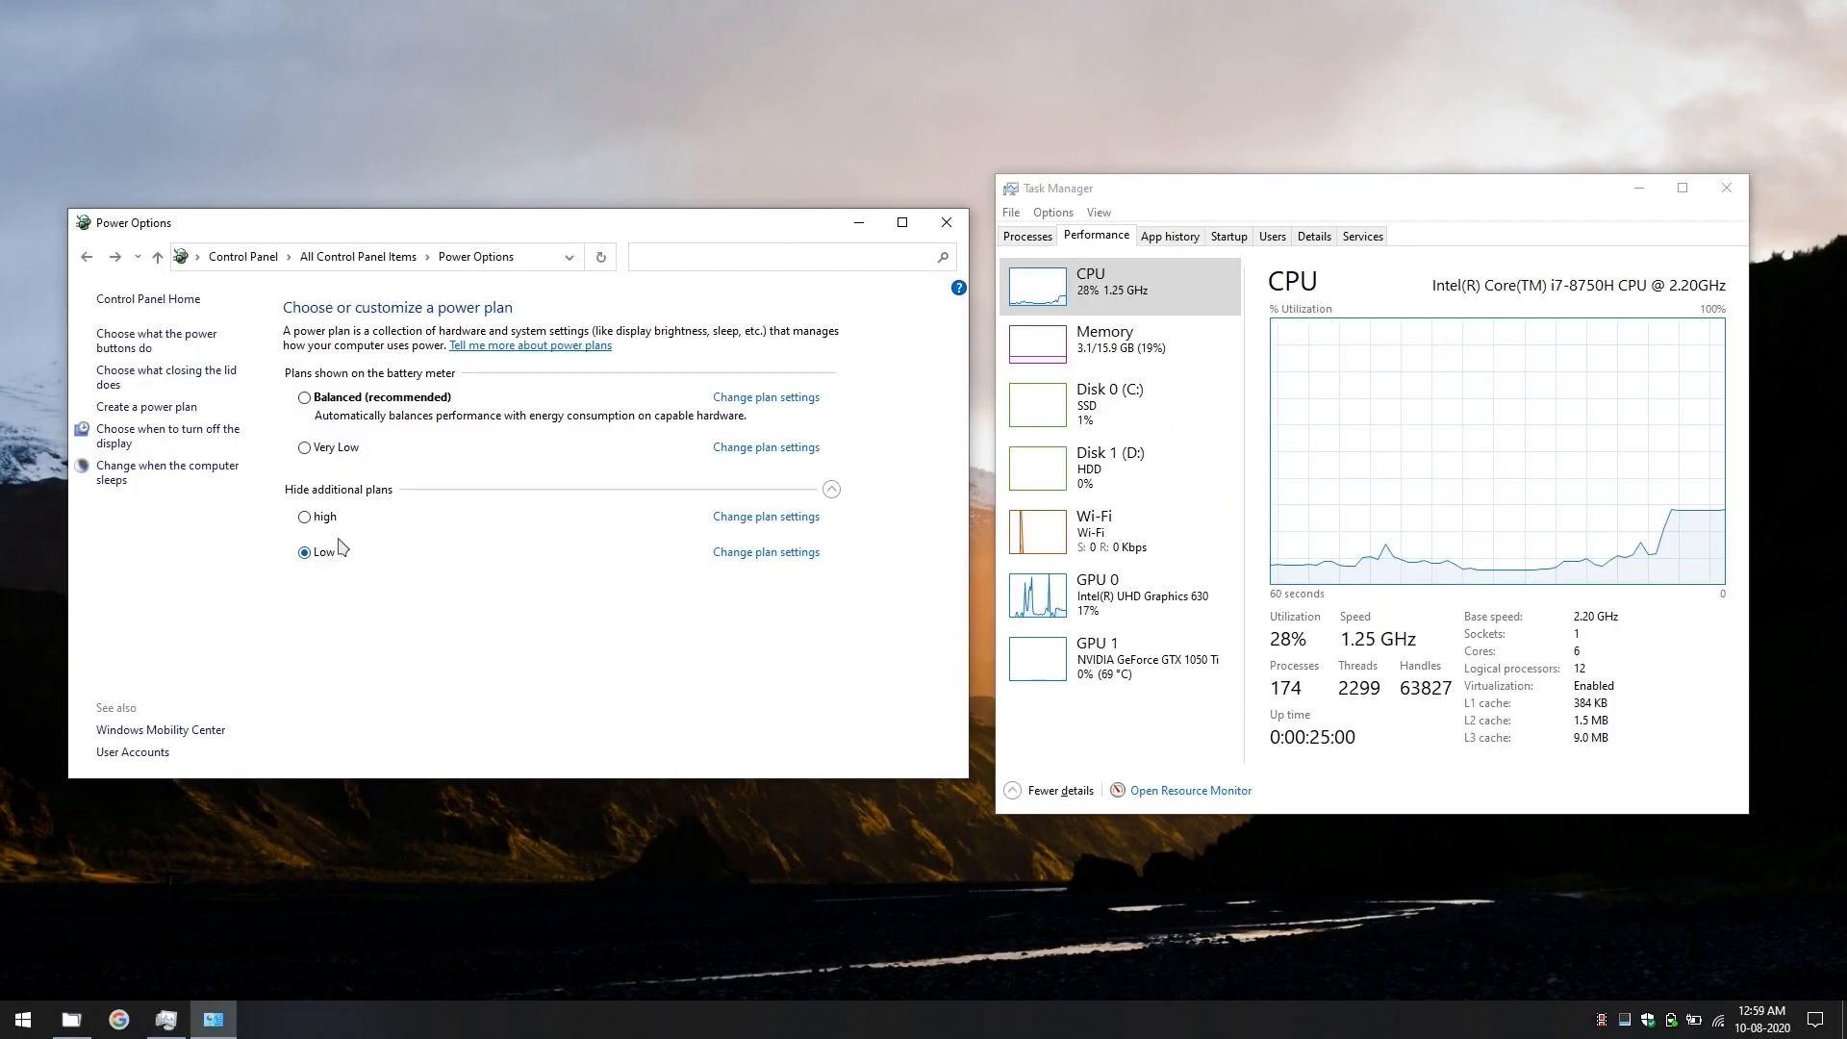
Switch the active plan to high, then Very Low, then Low while Task Manager shows CPU speed
{"action": "left_click", "coordinate": [304, 516]}
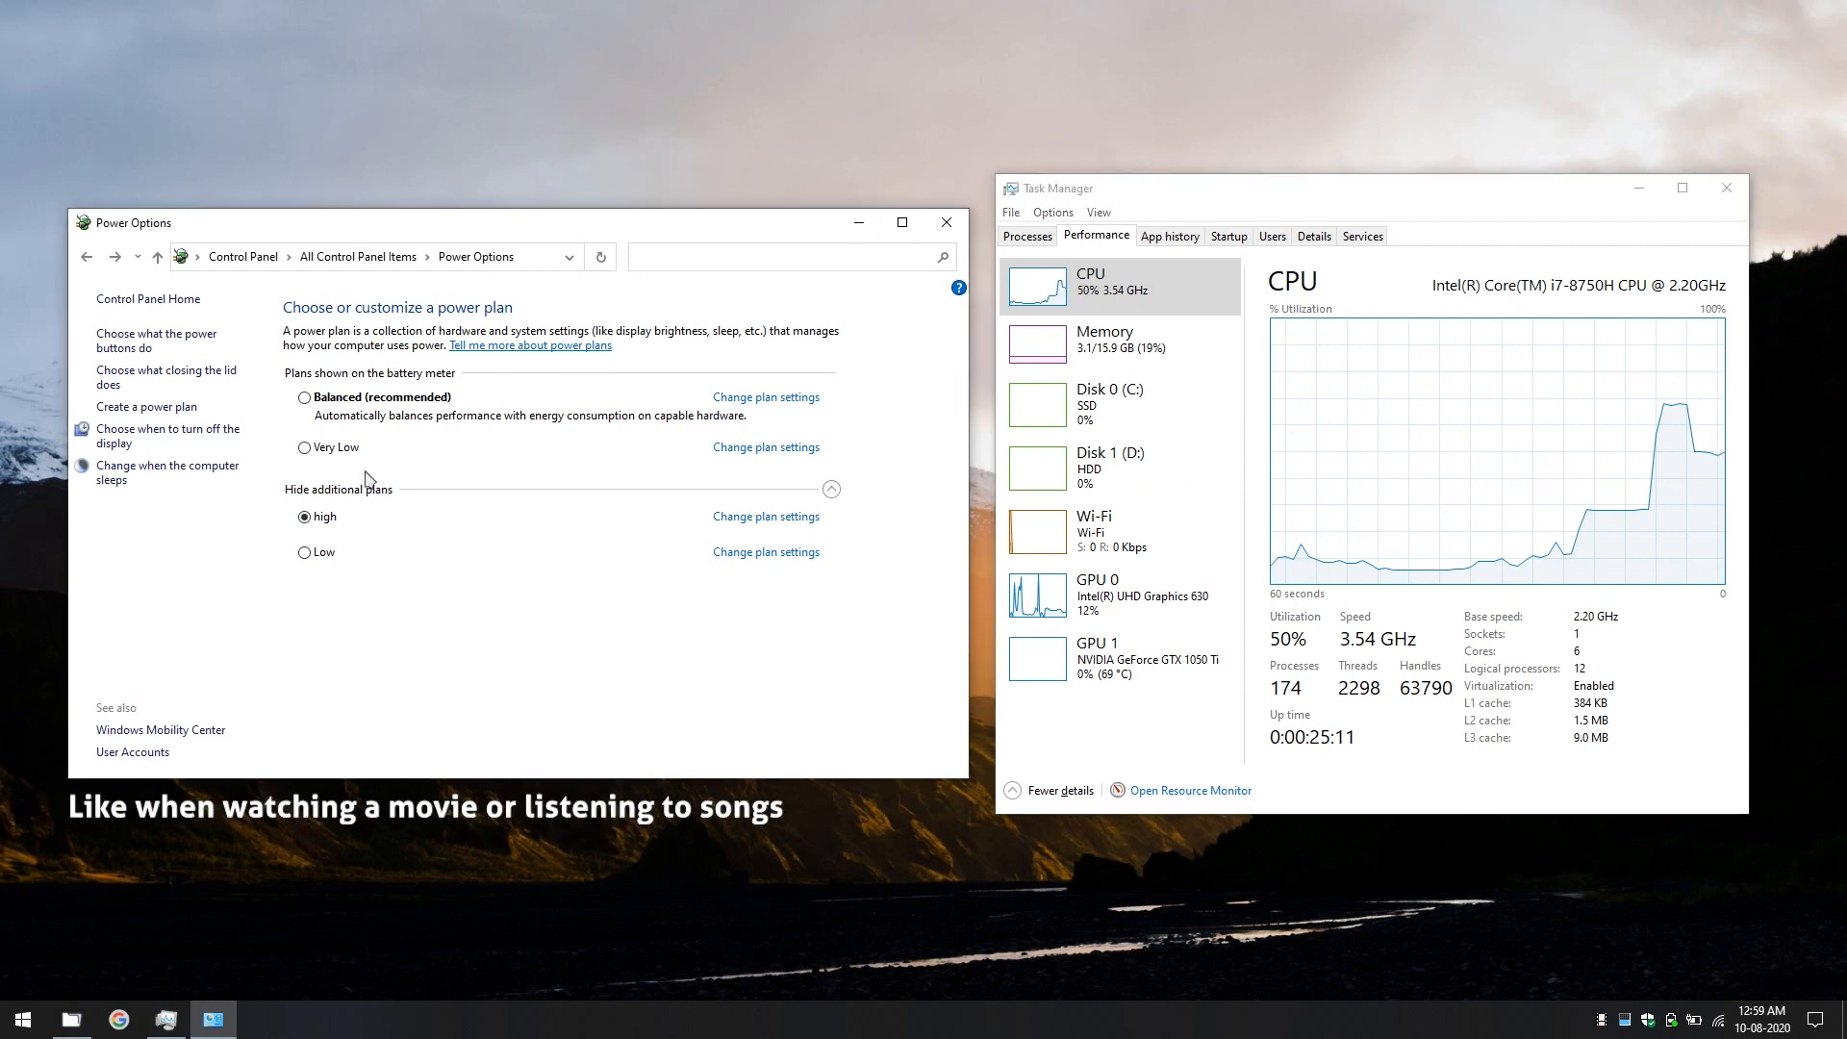
{"action": "left_click", "coordinate": [304, 447]}
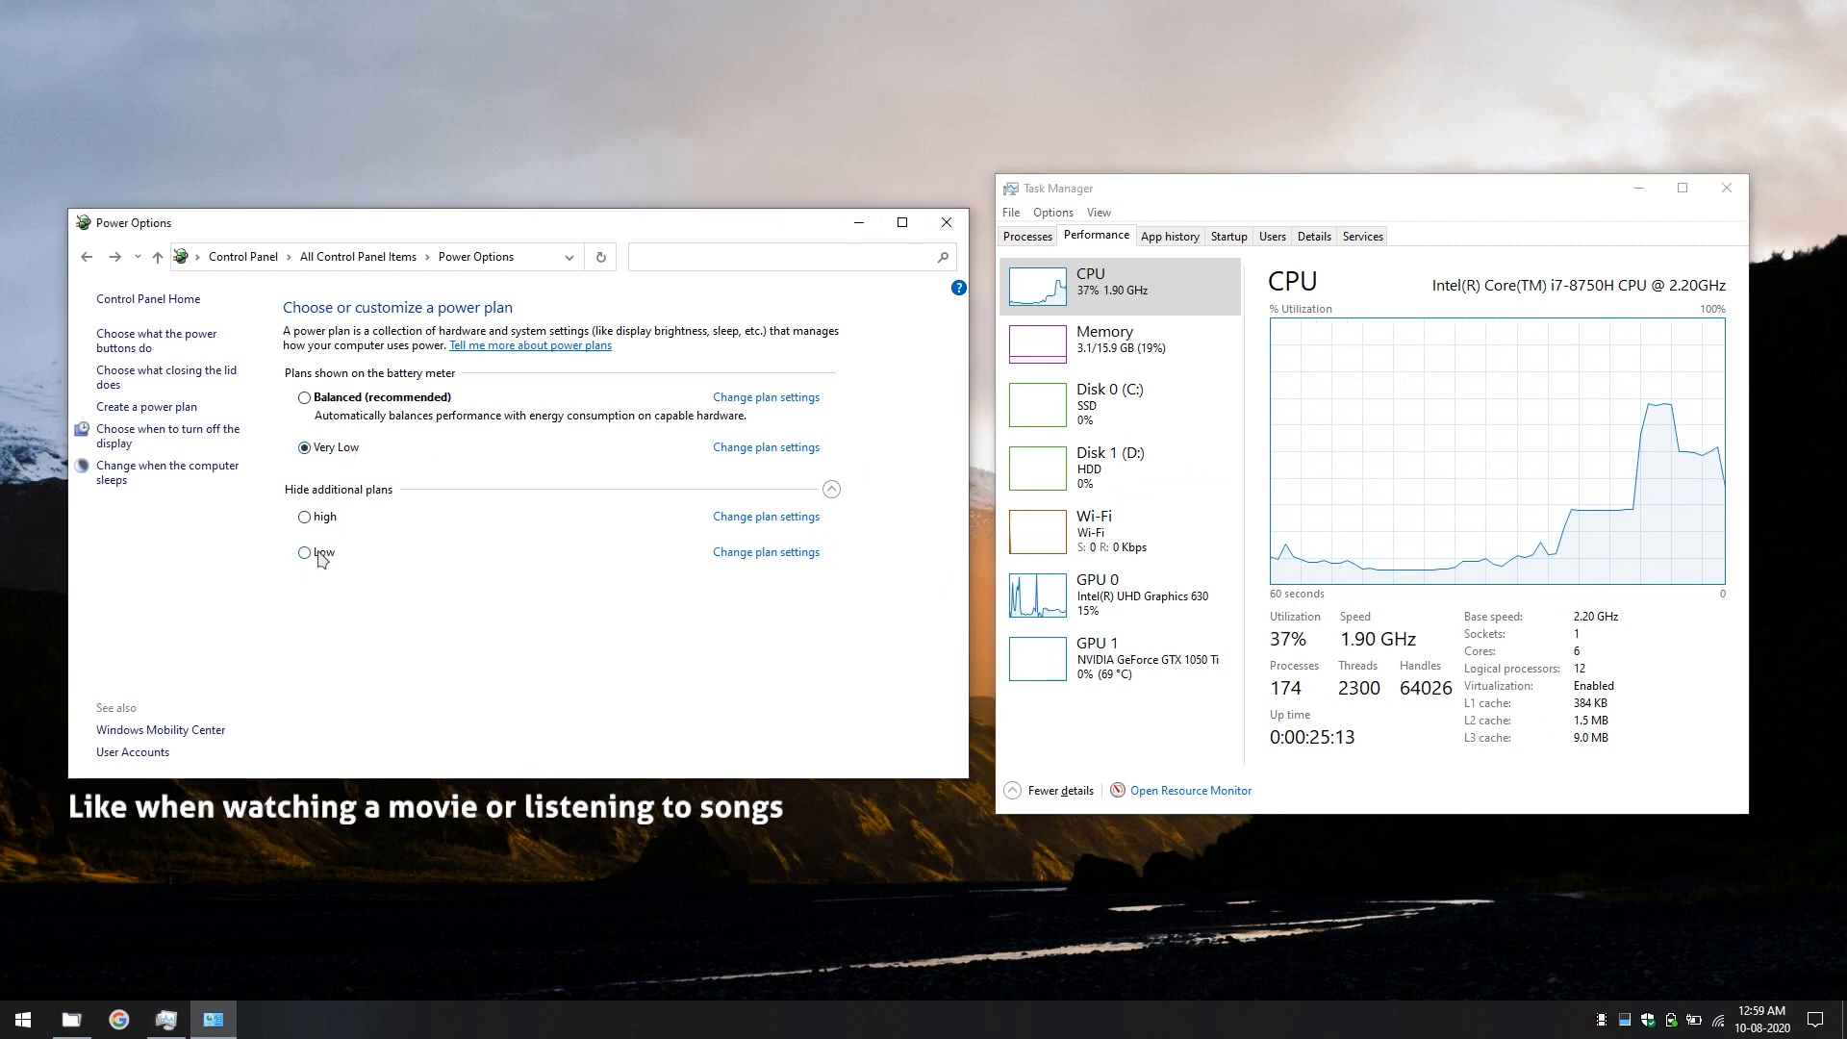
{"action": "left_click", "coordinate": [304, 552]}
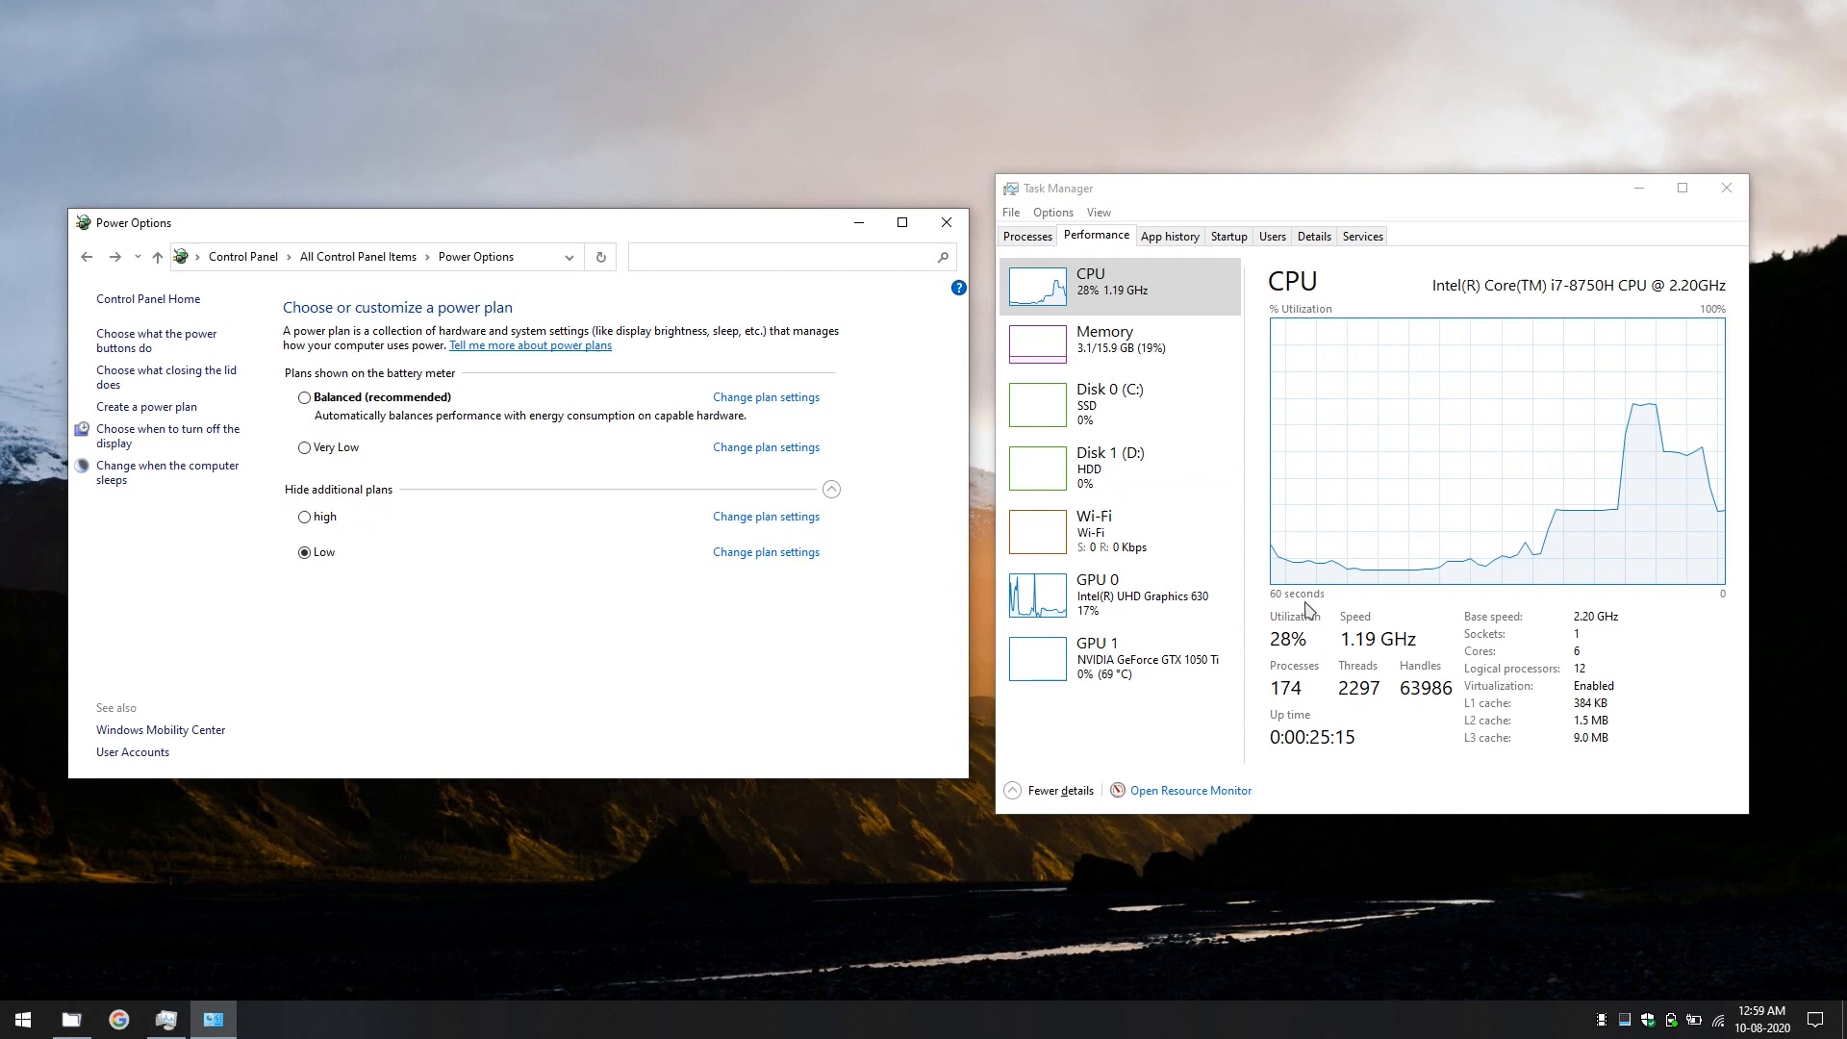